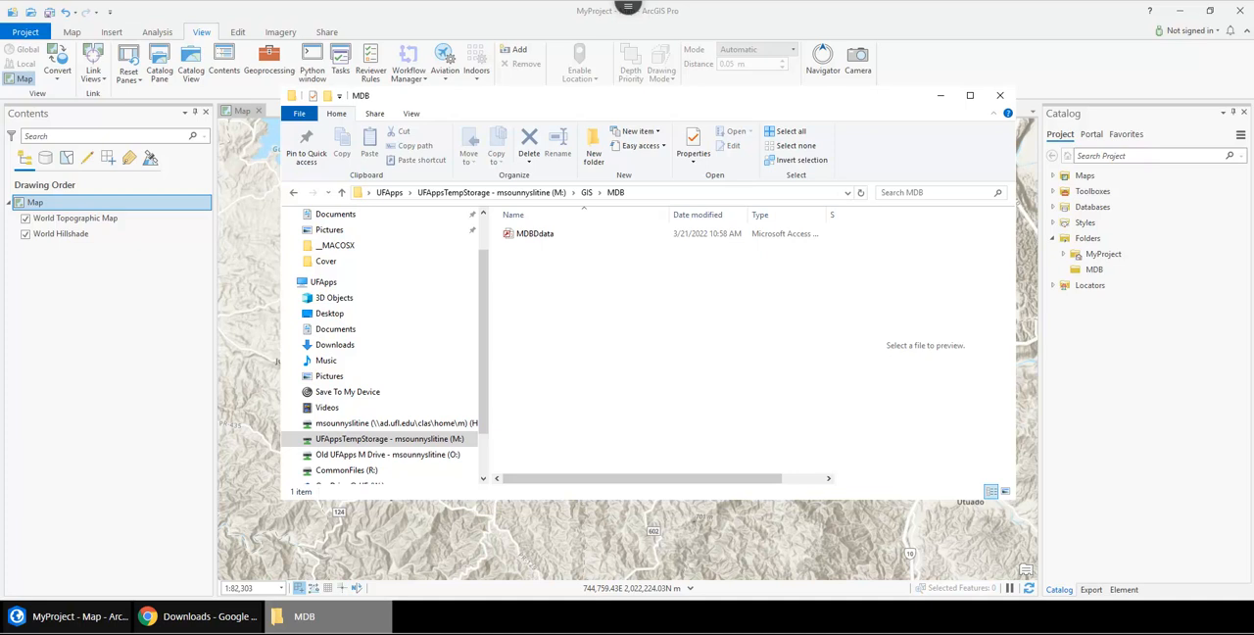
mouse_move(821, 97)
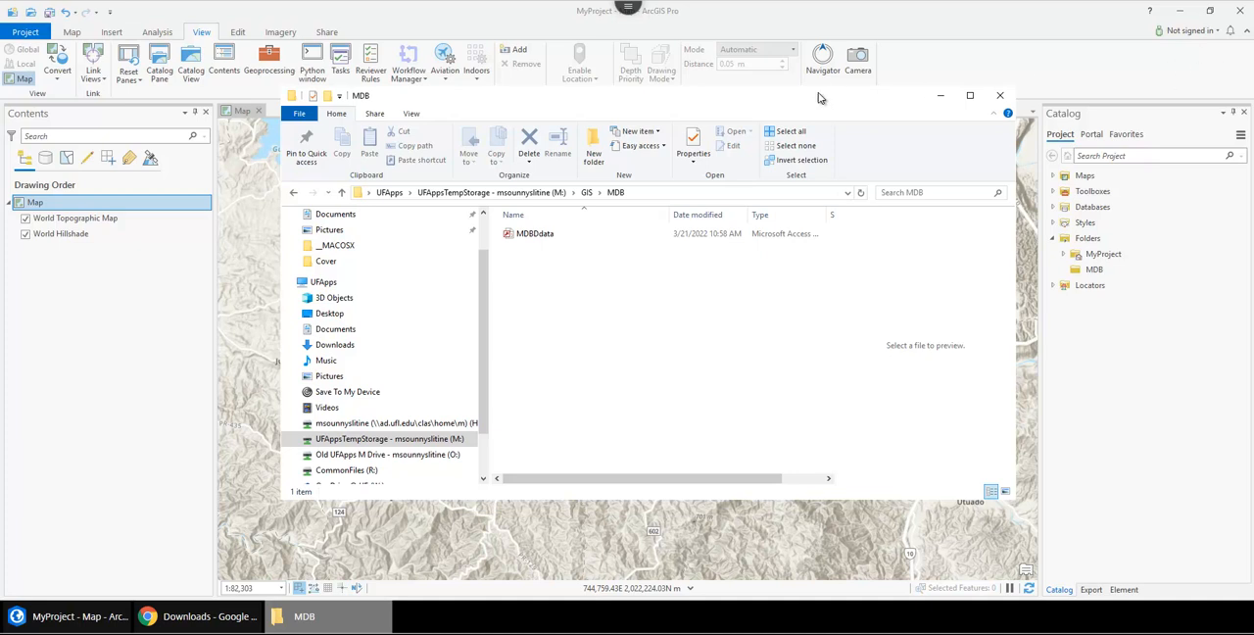
Step: Minimize the File Explorer window showing MDBdata in the MDB folder
left_click(535, 233)
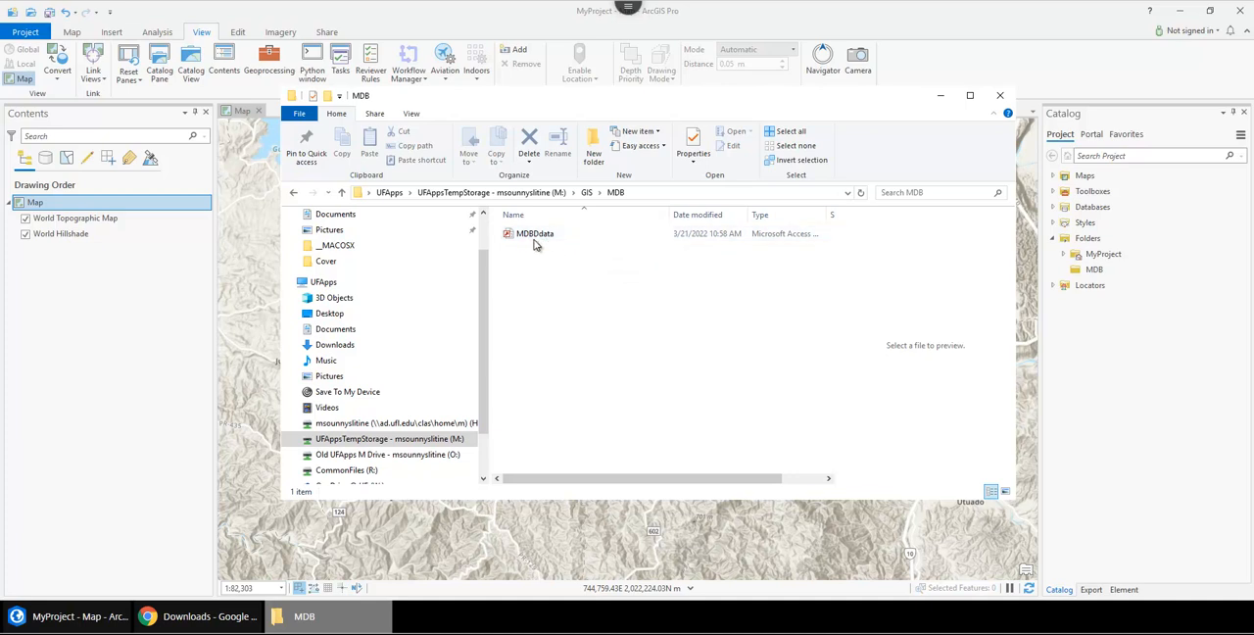
mouse_move(534, 233)
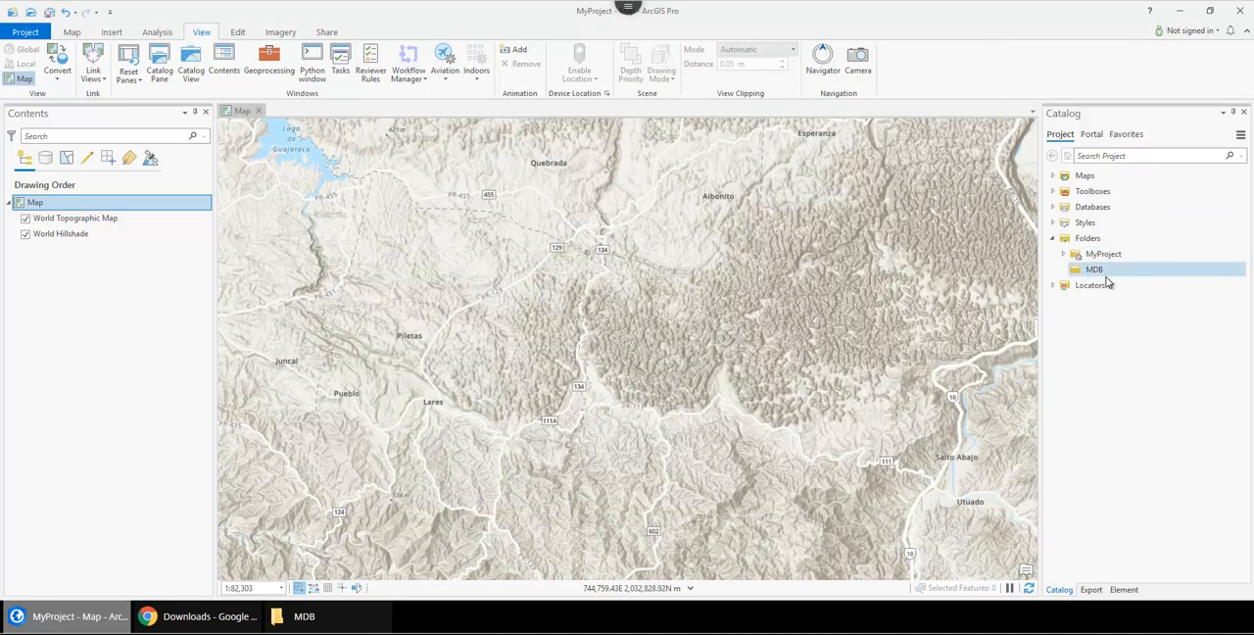
Step: Bring up the context menu for the MDB folder connection in the Catalog pane
right_click(1094, 268)
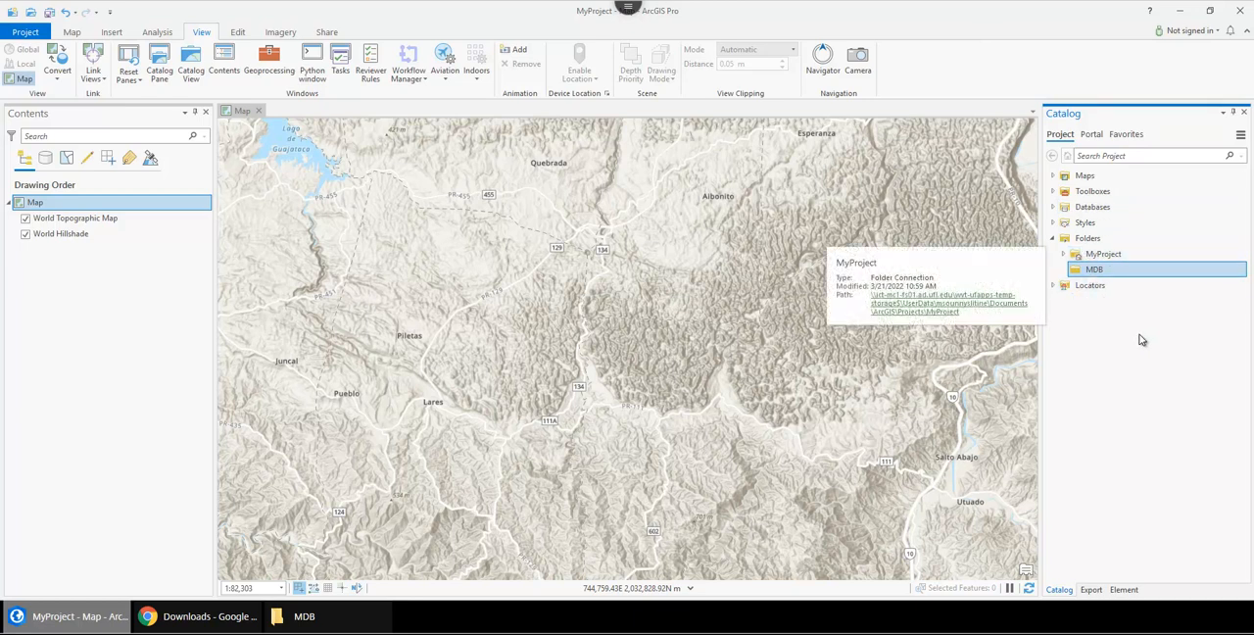
mouse_move(1124, 341)
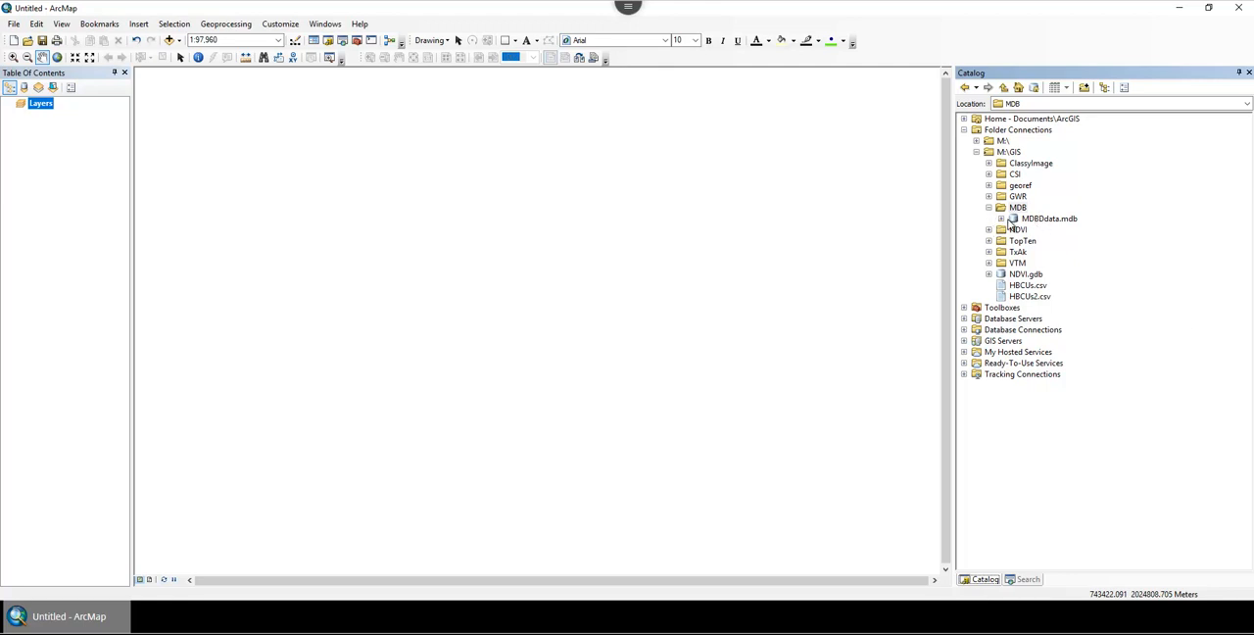
Step: Create a new file geodatabase named FGDBdata.gdb in the MDB folder beside MDBdata.mdb
left_click(990, 208)
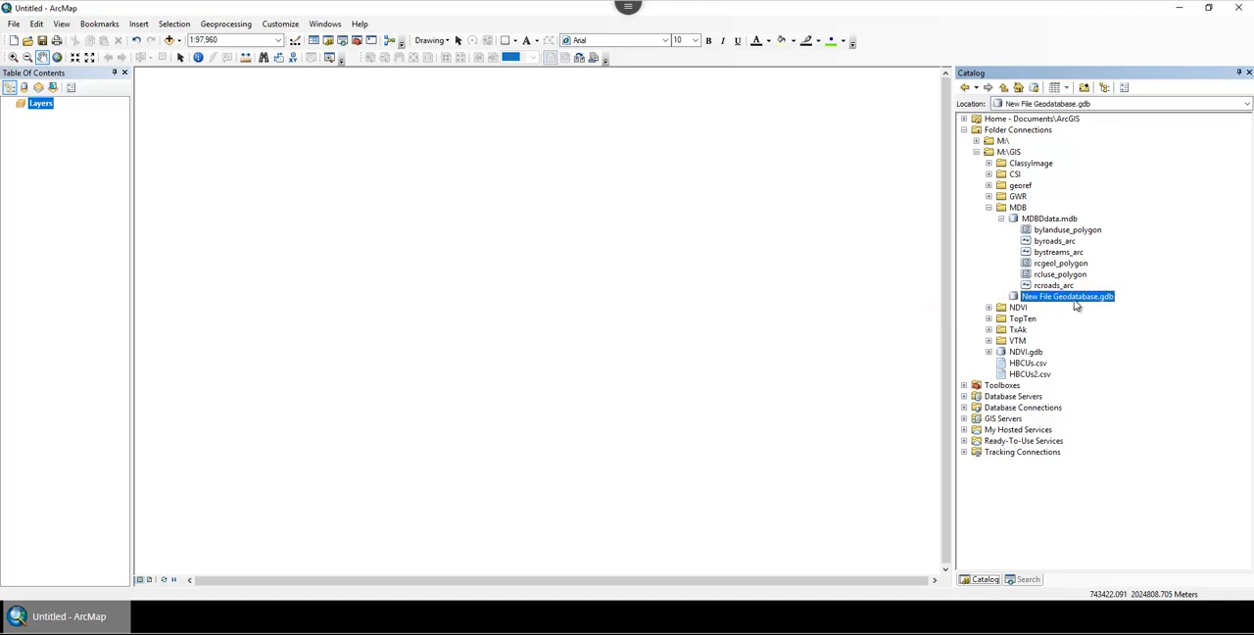
left_click(1066, 296)
type("FGDBData")
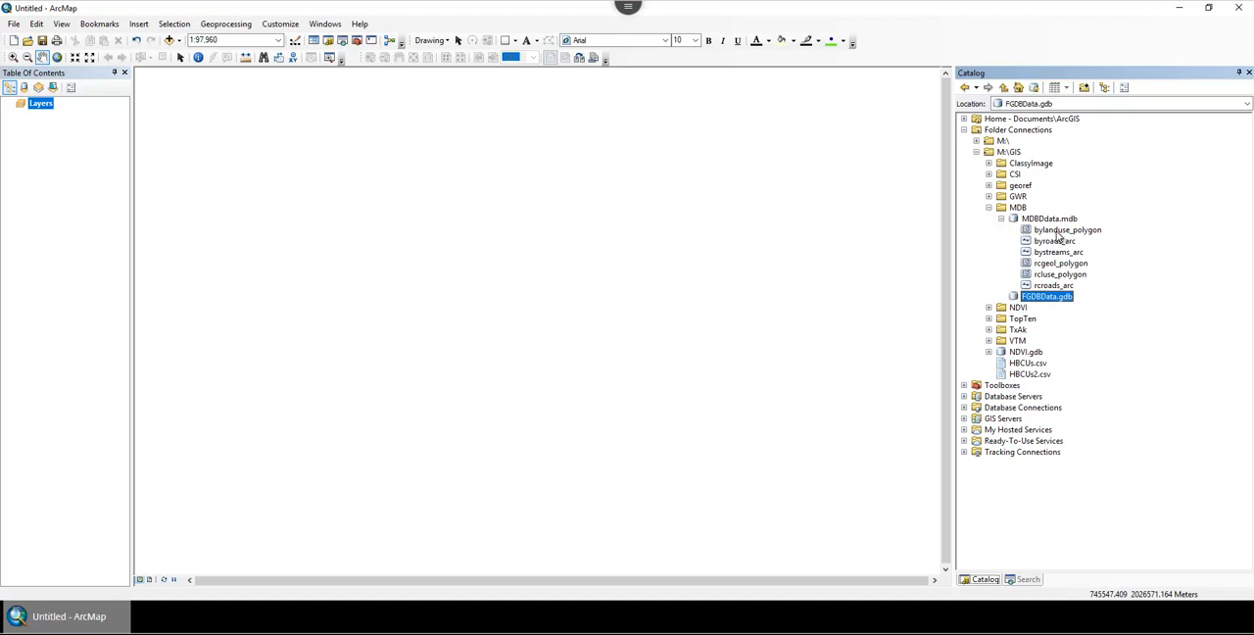
left_click(1019, 308)
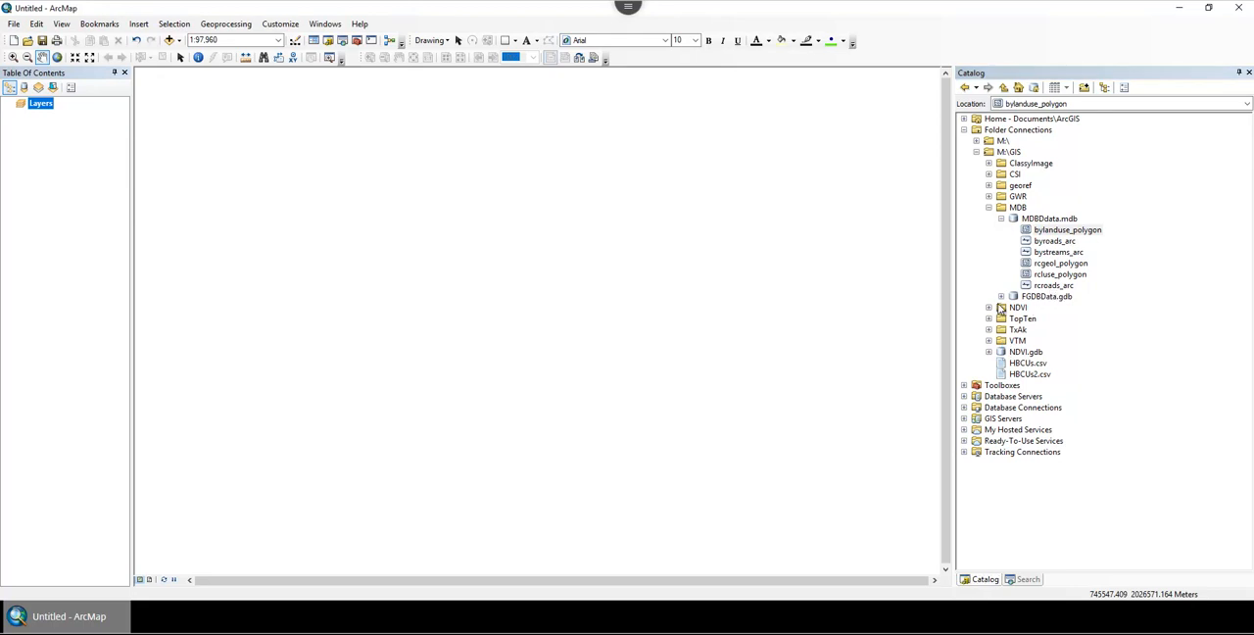
Step: Import the five MDBdata.mdb feature classes into FGDBdata.gdb via Feature Class (multiple)
right_click(1046, 296)
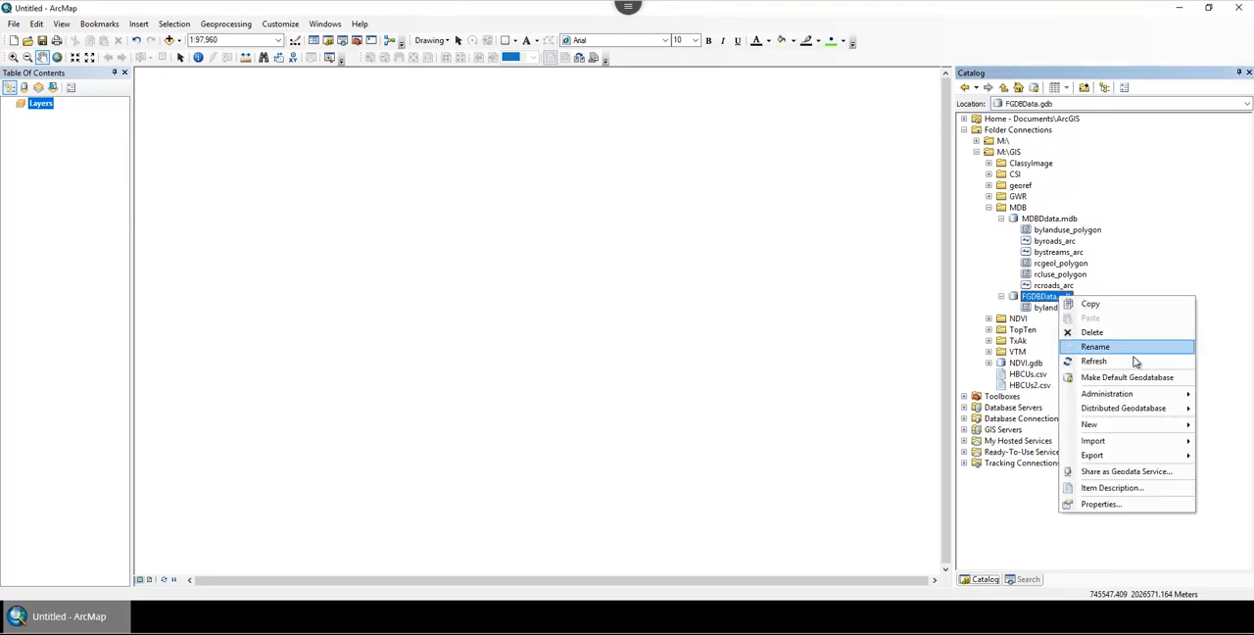
left_click(1093, 439)
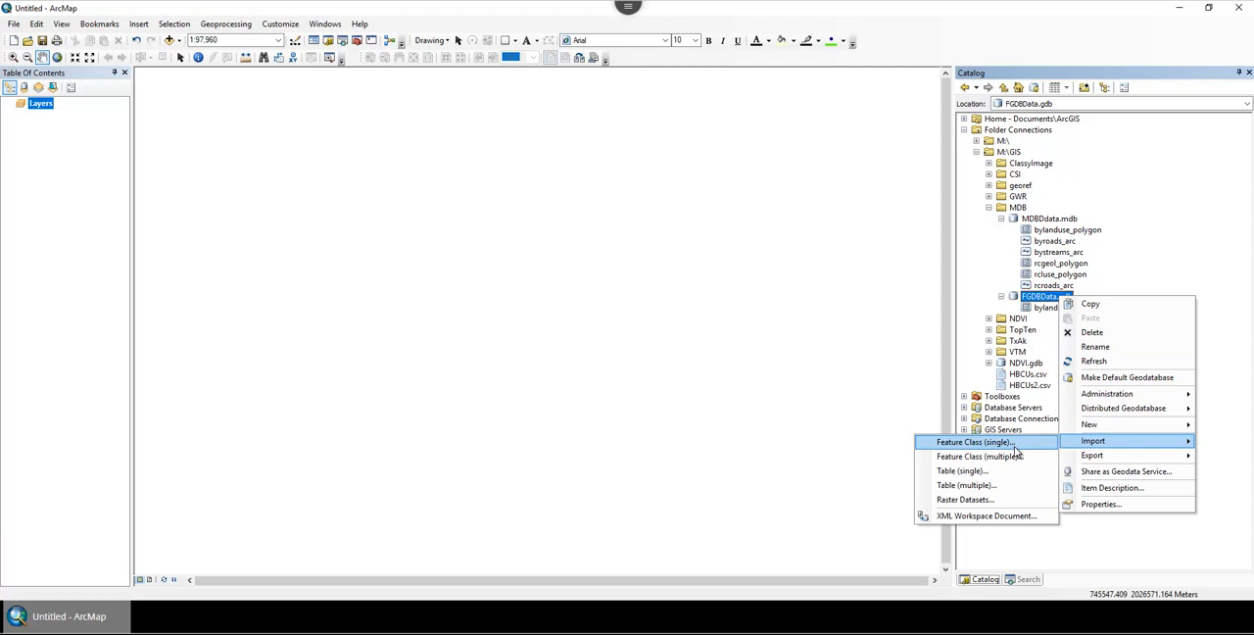
mouse_move(979, 454)
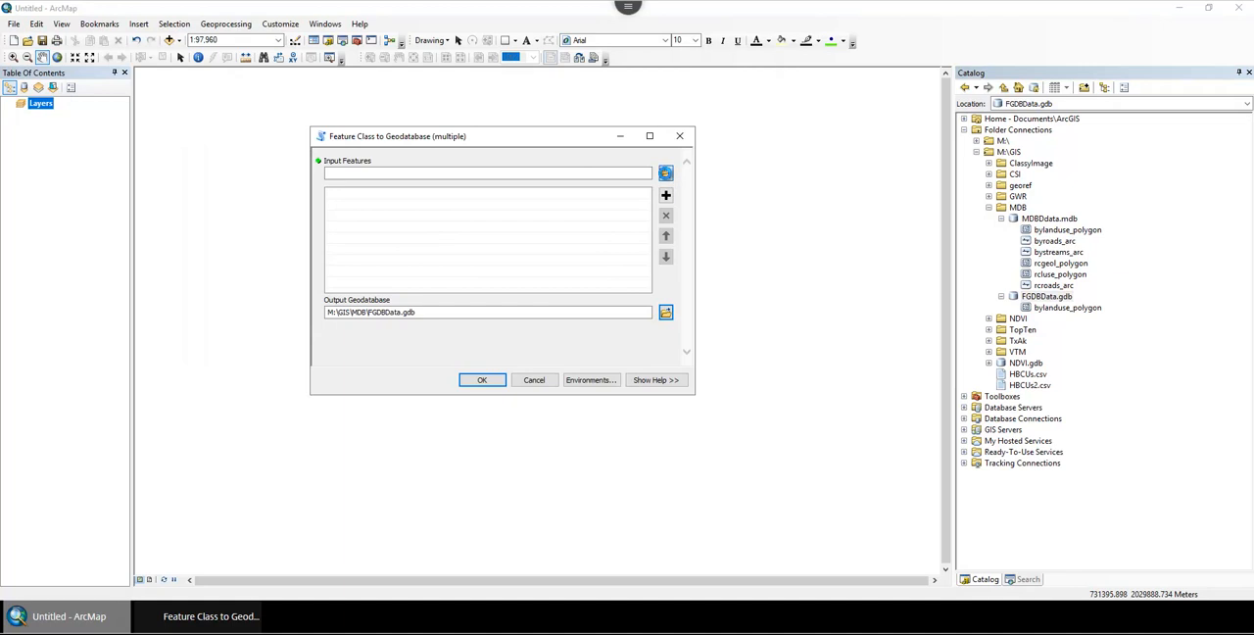
left_click(666, 173)
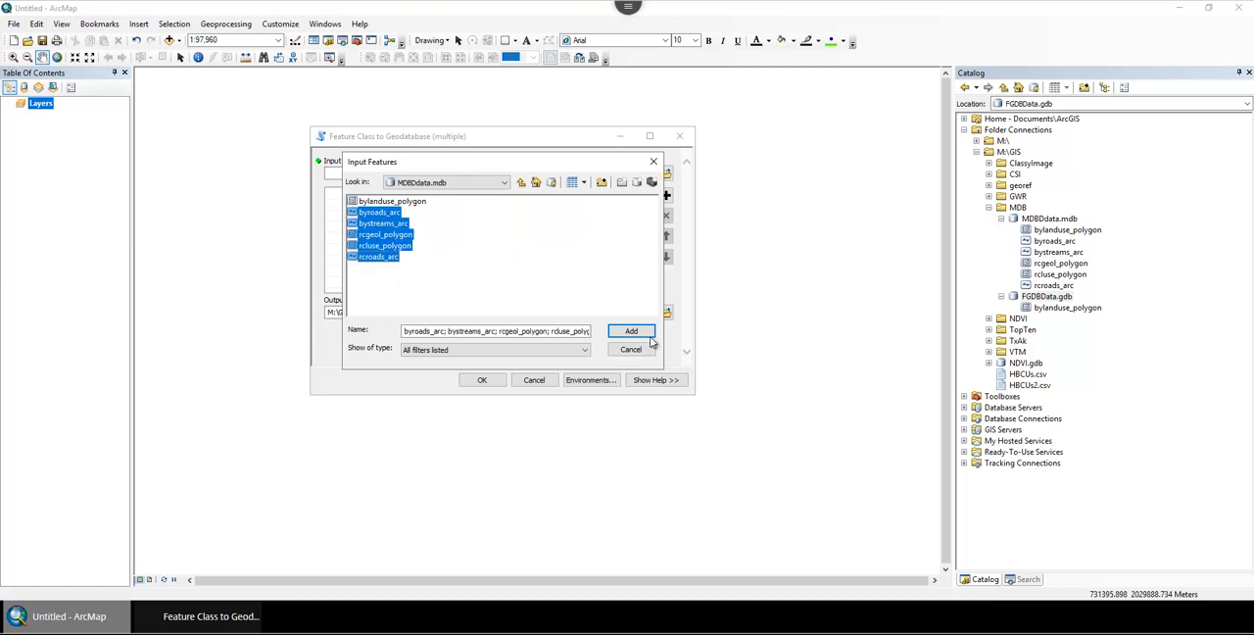
left_click(630, 329)
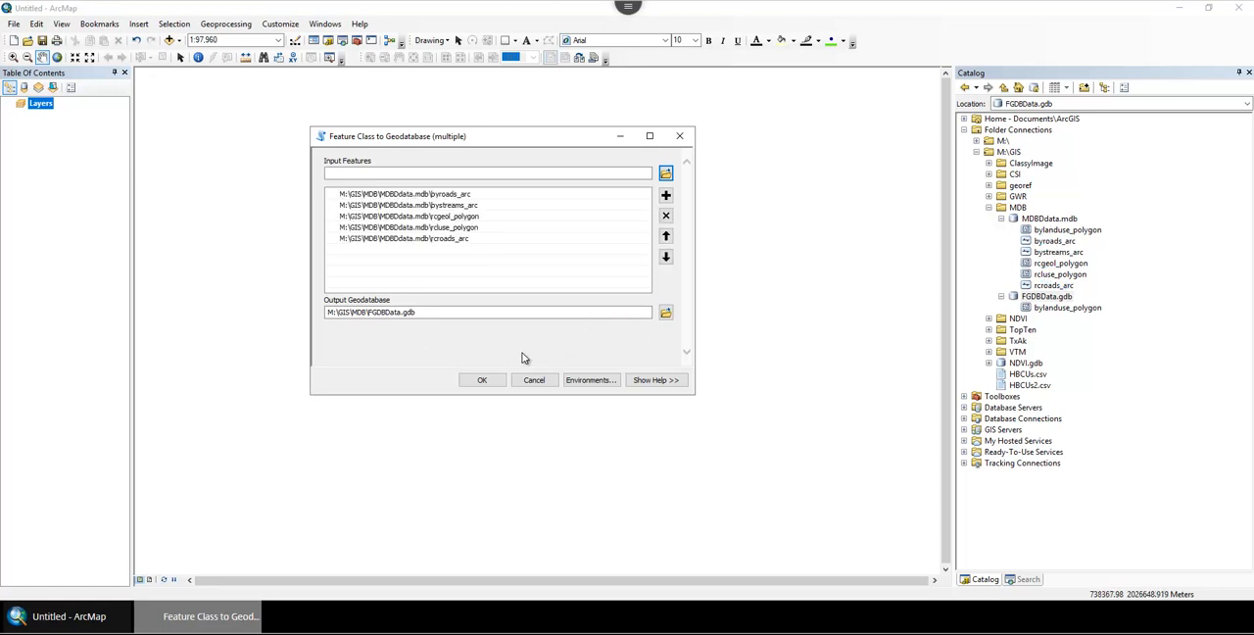
left_click(482, 381)
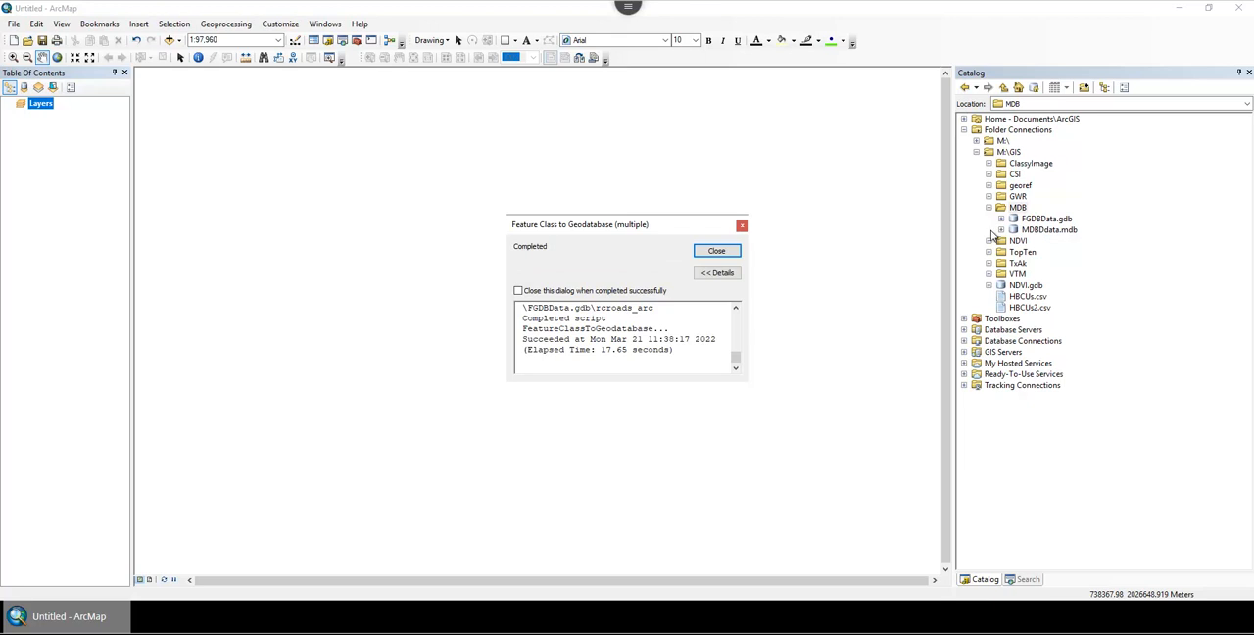
left_click(718, 251)
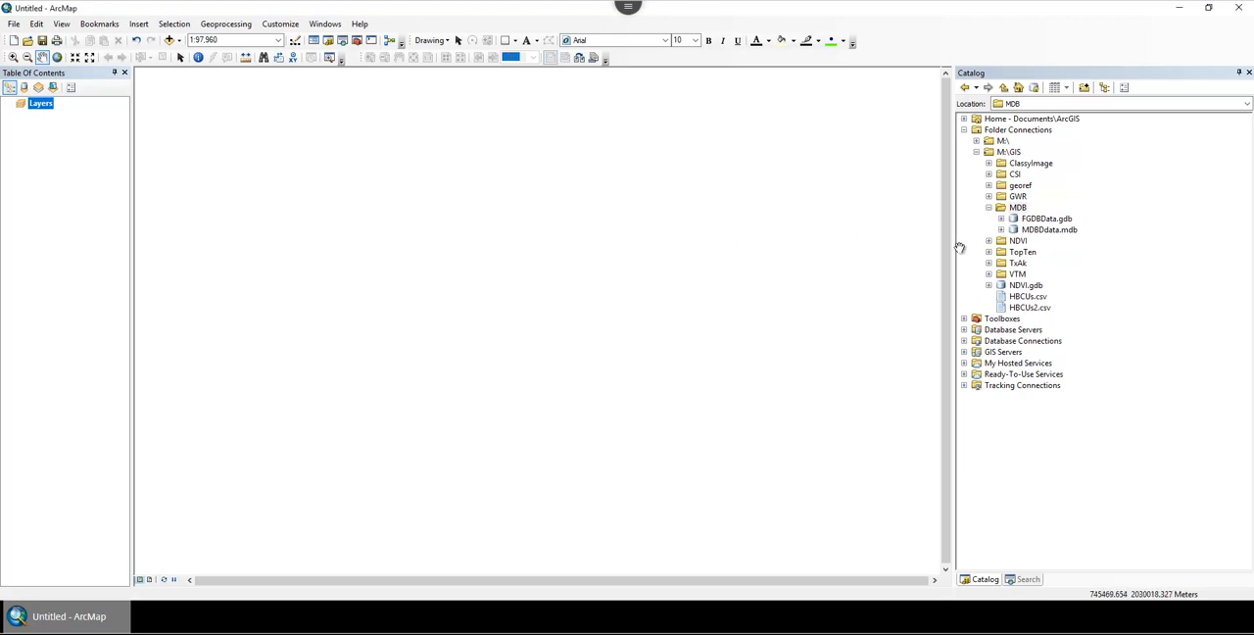
Step: Attempt to add MDBdata.mdb directly to the map and dismiss the could-not-add warning
left_click(999, 217)
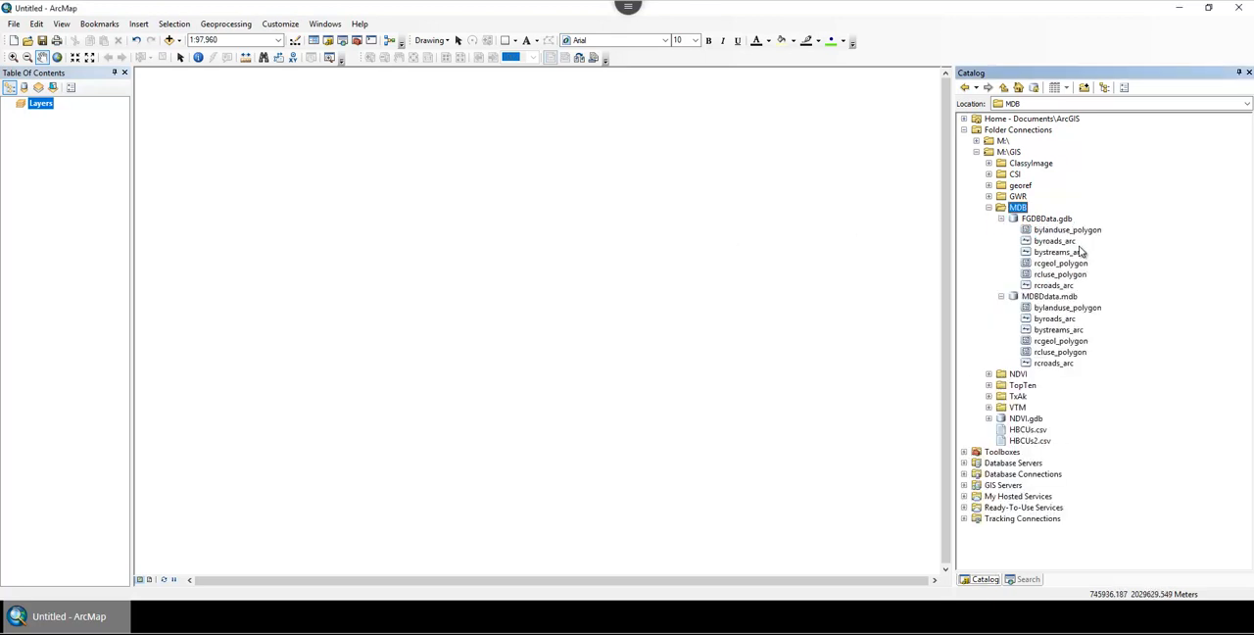
left_click(1066, 308)
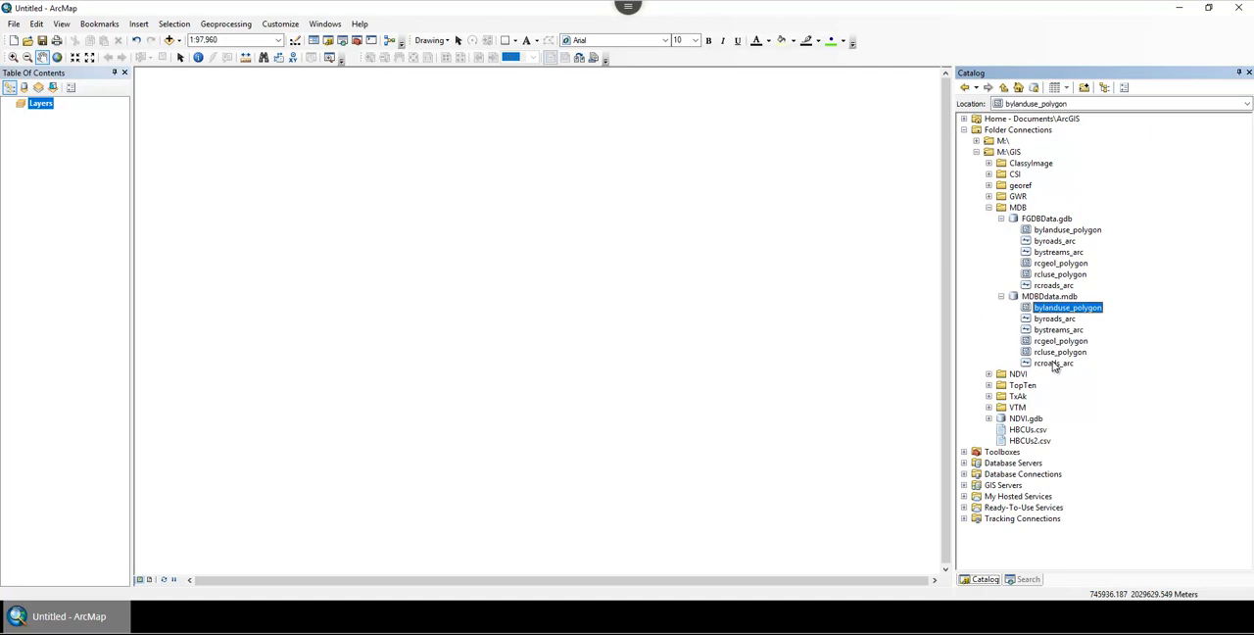
left_click(1050, 296)
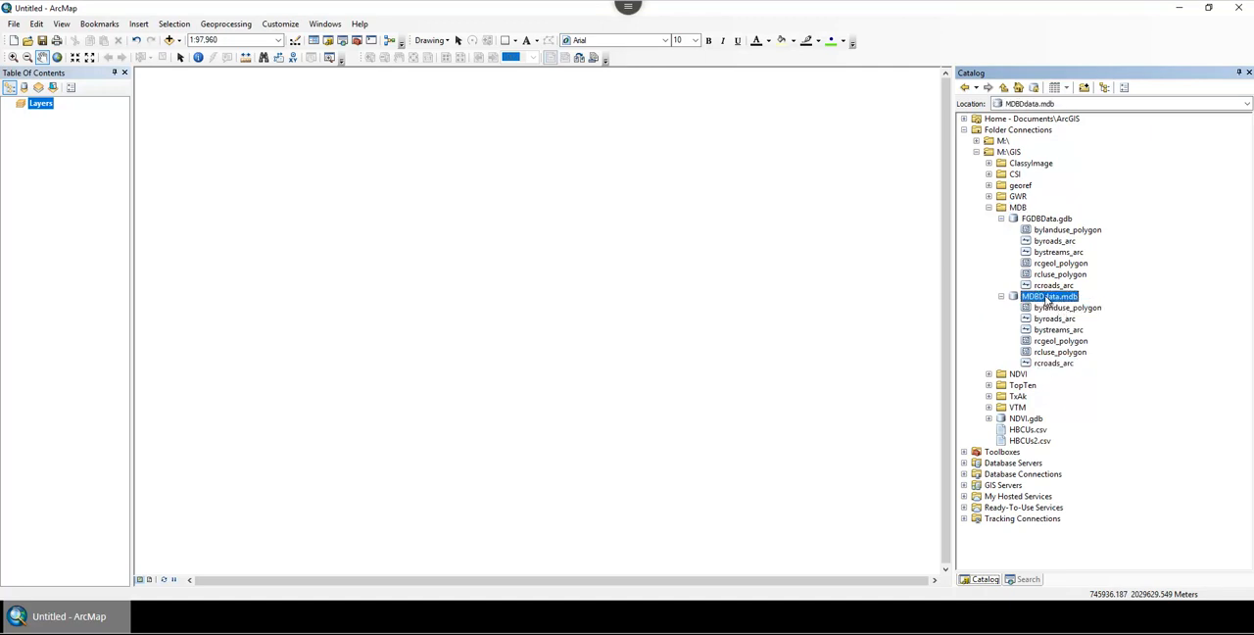
double_click(1050, 295)
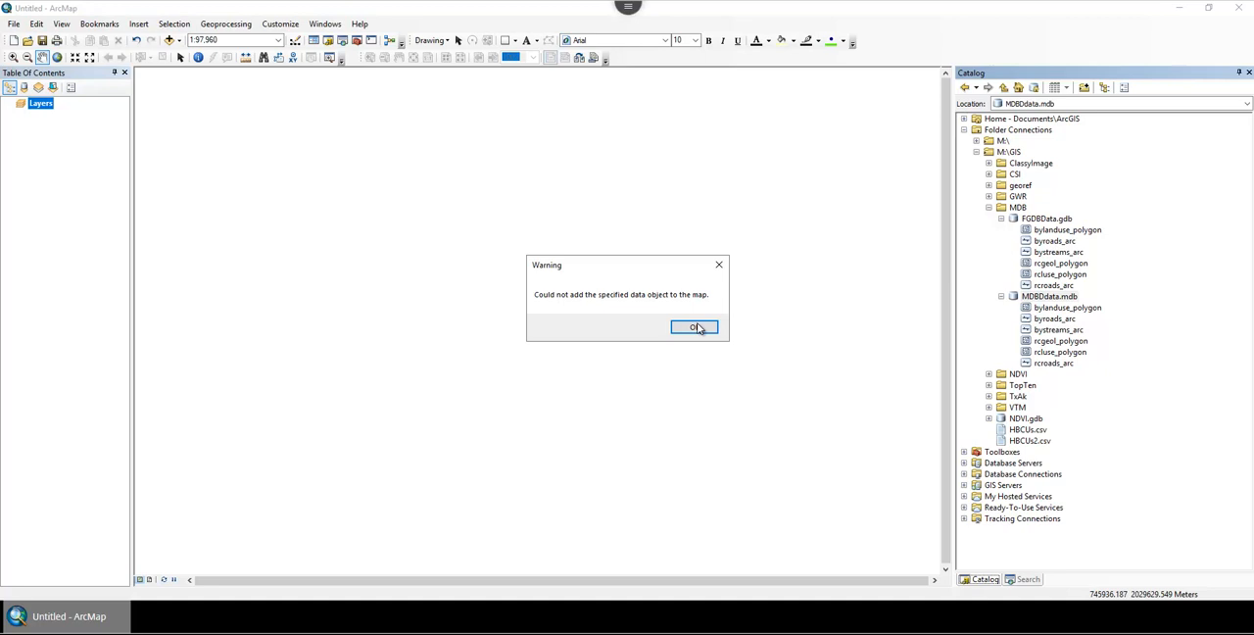
left_click(693, 325)
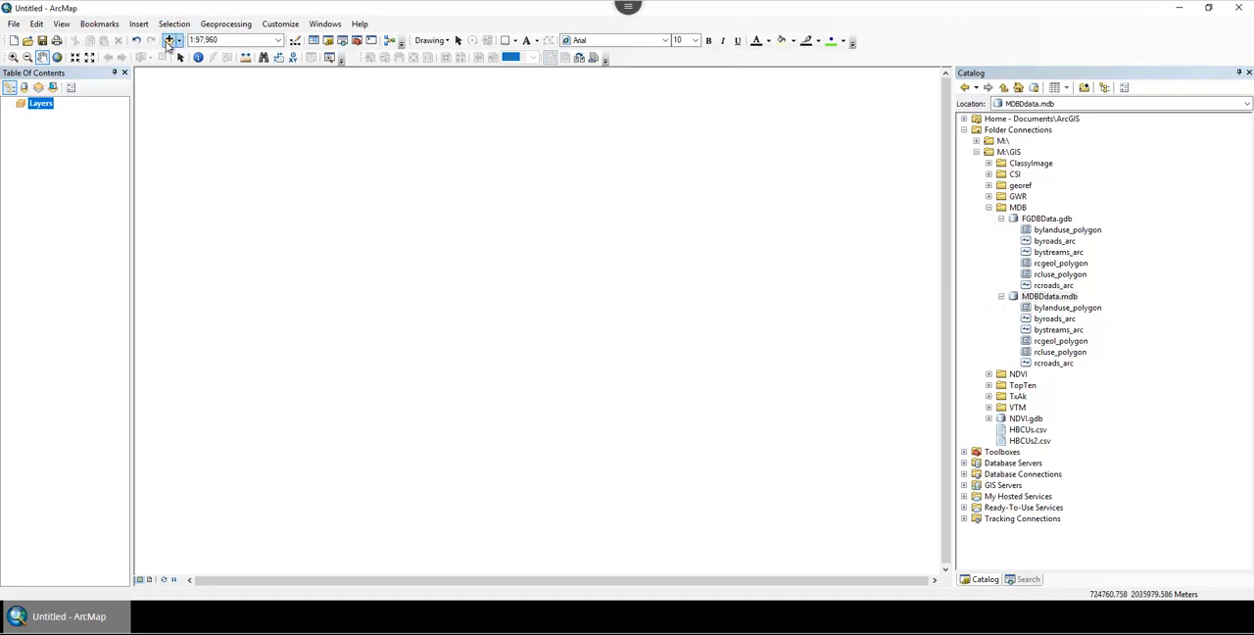
Step: Browse Add Data into the MDB folder's FGDBData.gdb to add its feature classes to the map
left_click(169, 39)
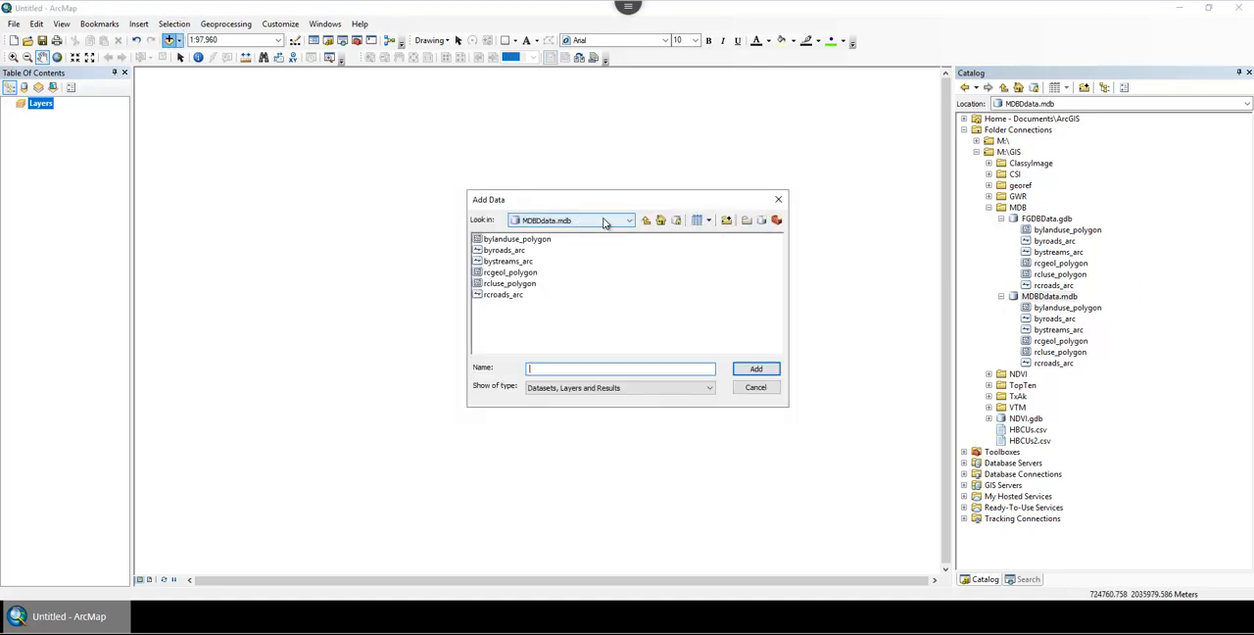
left_click(629, 219)
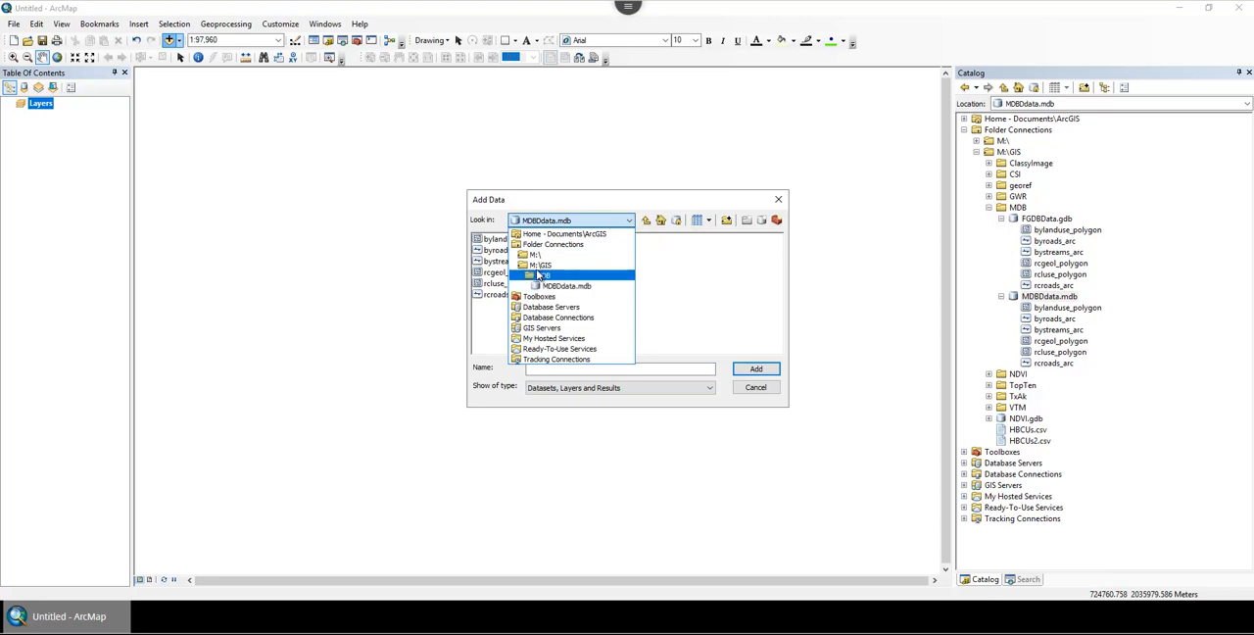
left_click(542, 265)
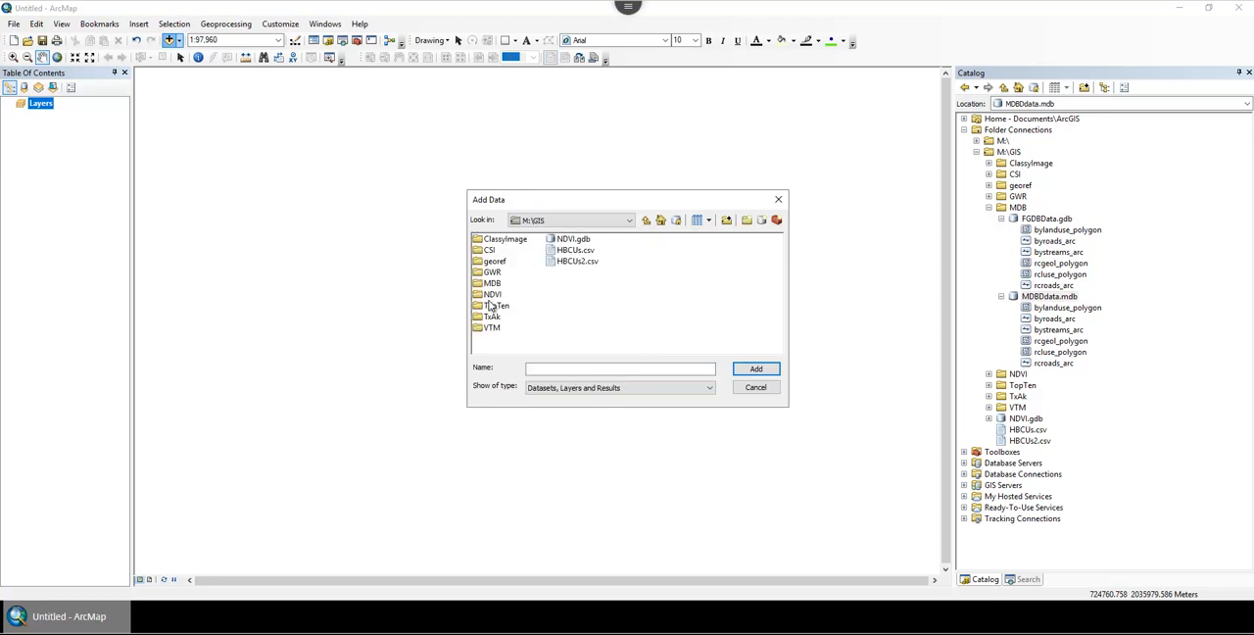
double_click(493, 282)
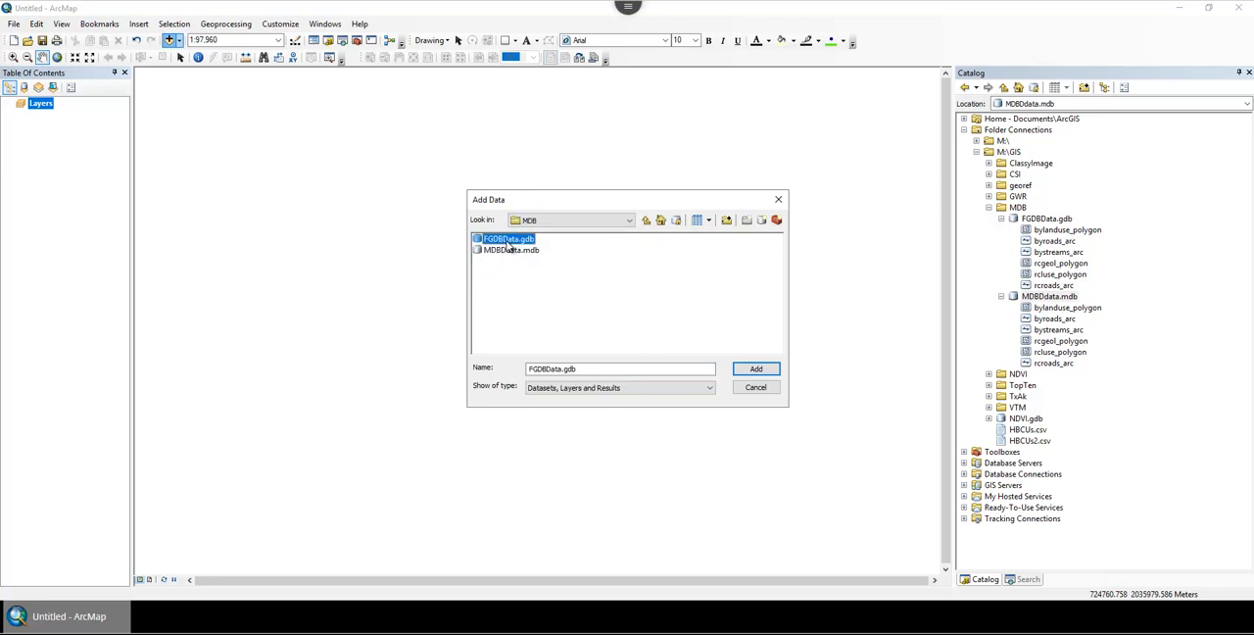
double_click(507, 239)
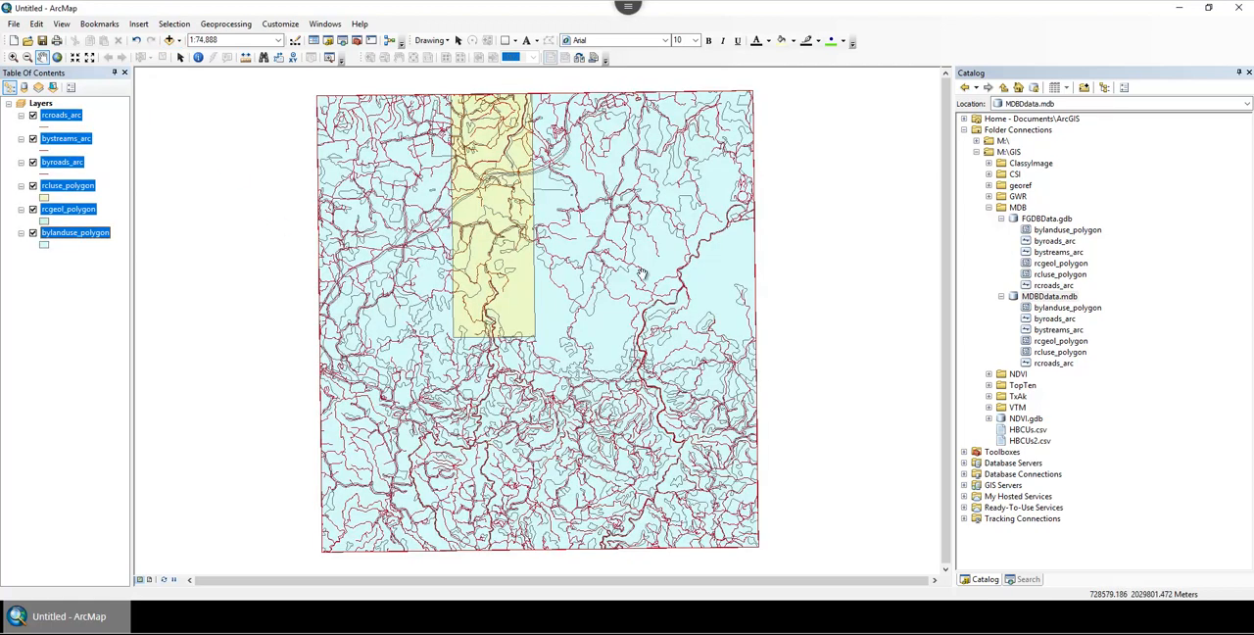
left_click(1051, 296)
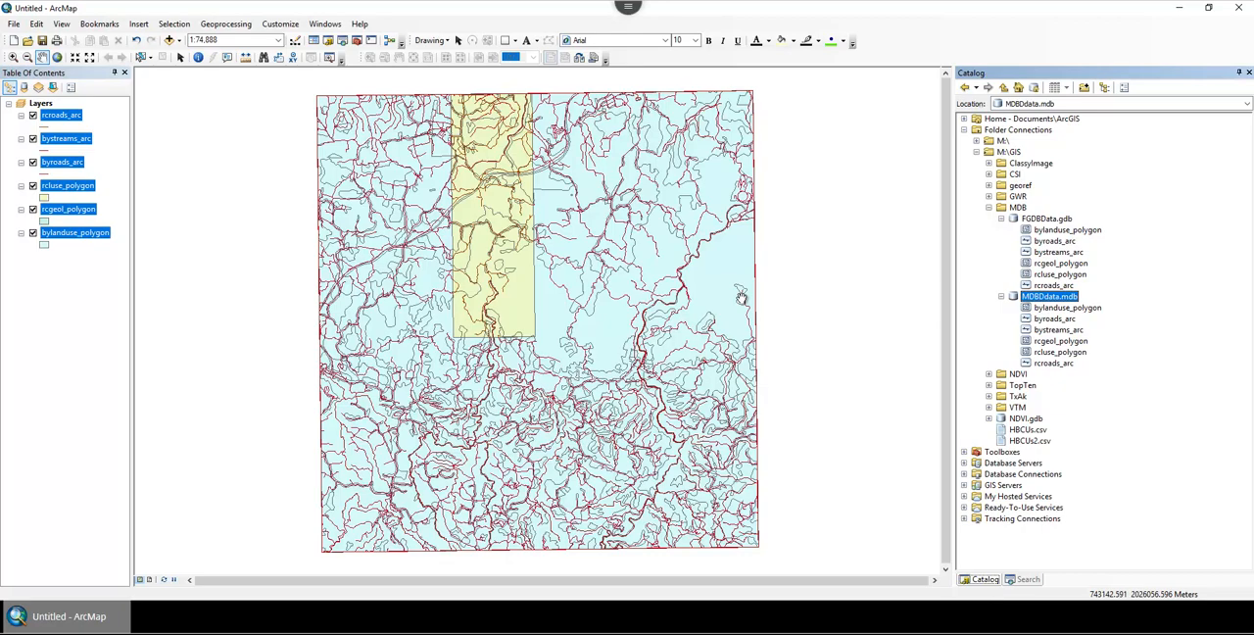
mouse_move(740, 298)
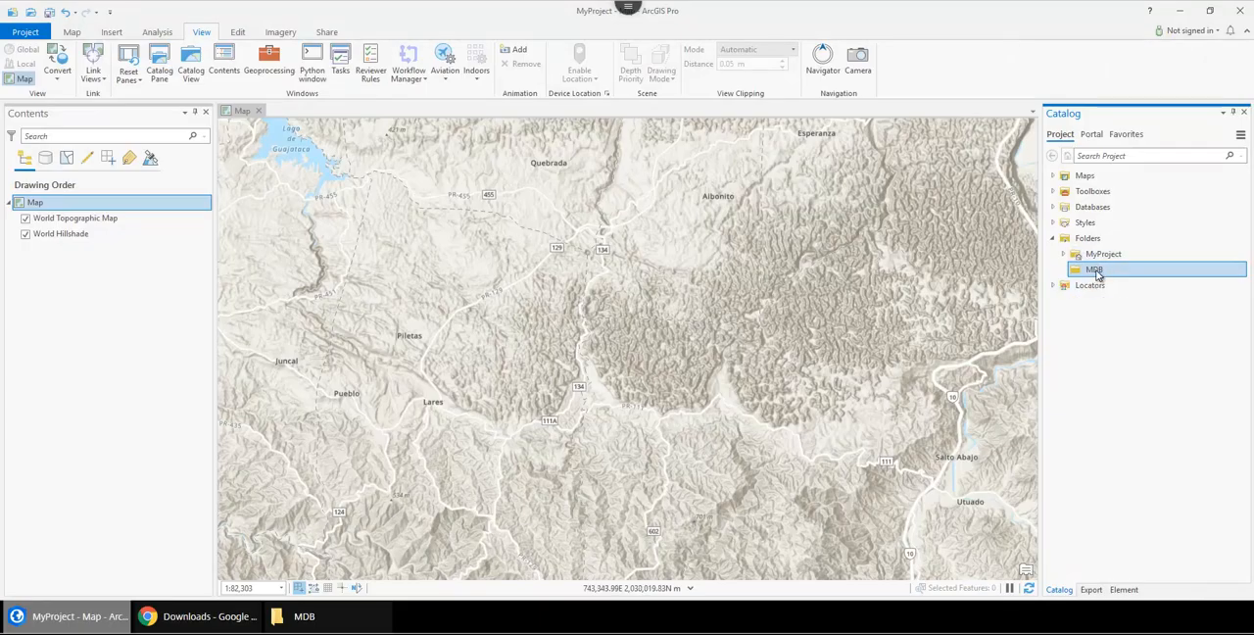
Step: Refresh and expand the MDB folder so FGDBdata.gdb appears in the Catalog
right_click(1094, 271)
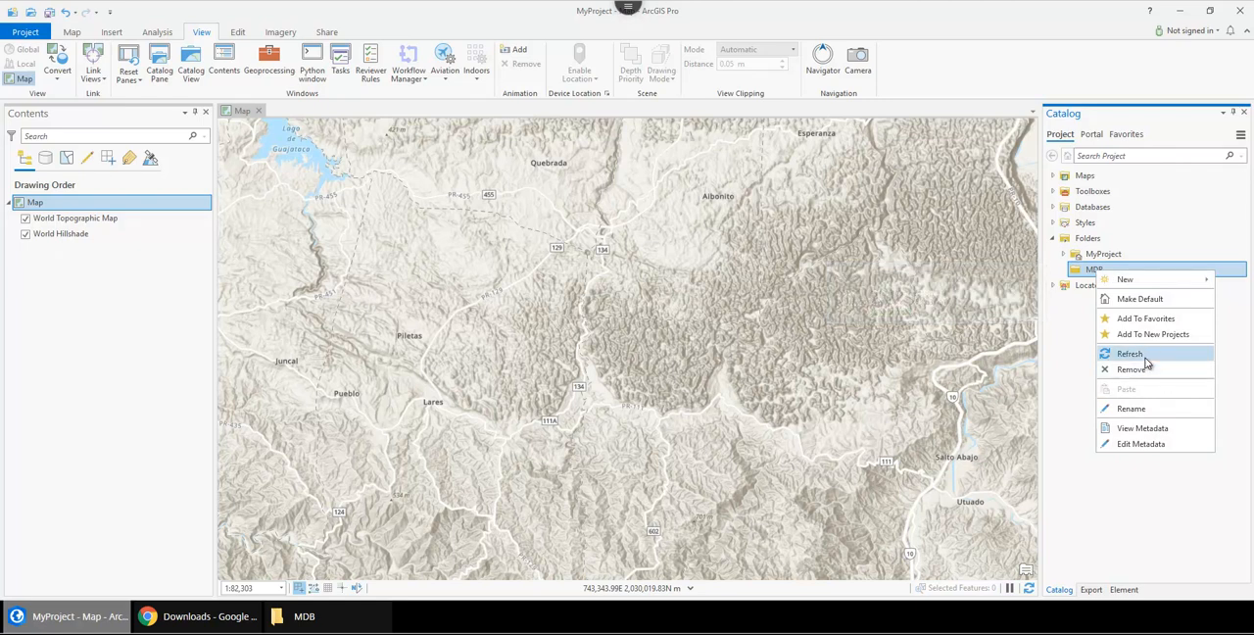
left_click(1128, 352)
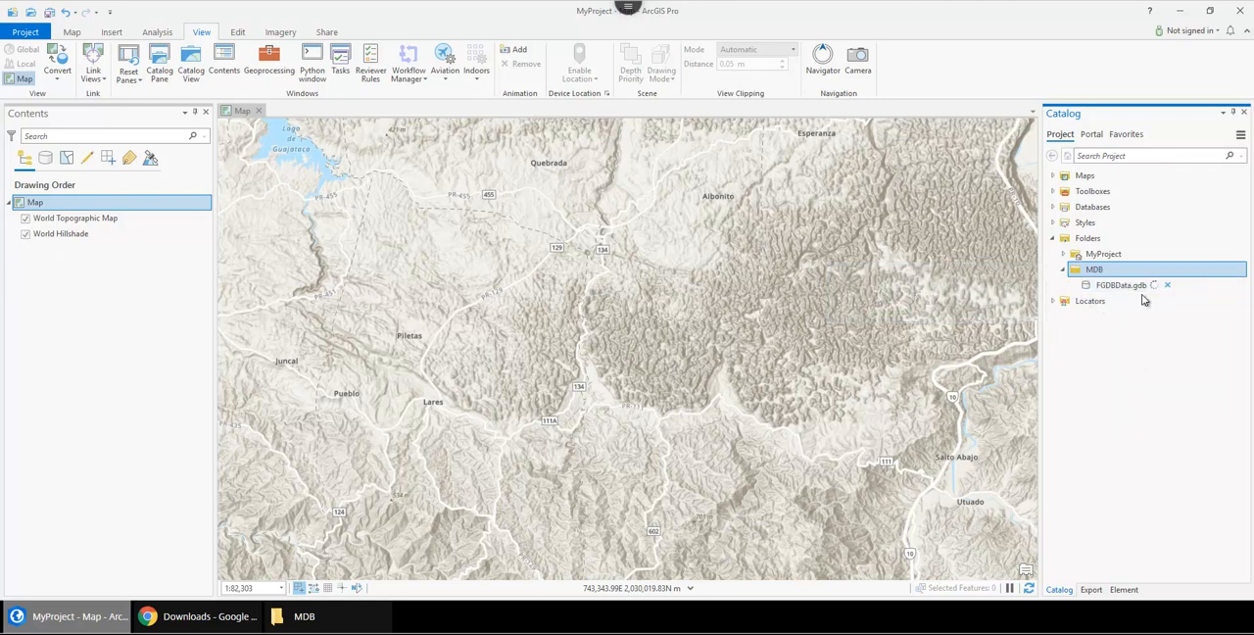
left_click(1121, 284)
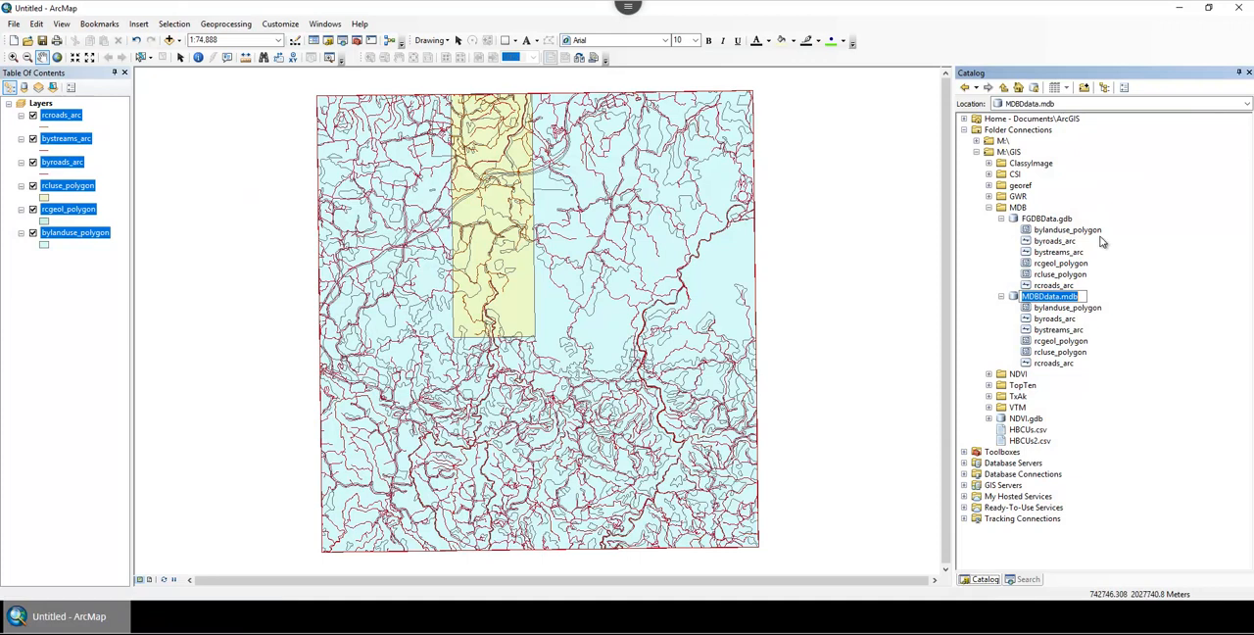
Step: Export the rcroads_arc layer to a shapefile named test.shp in the MDB folder
left_click(1066, 229)
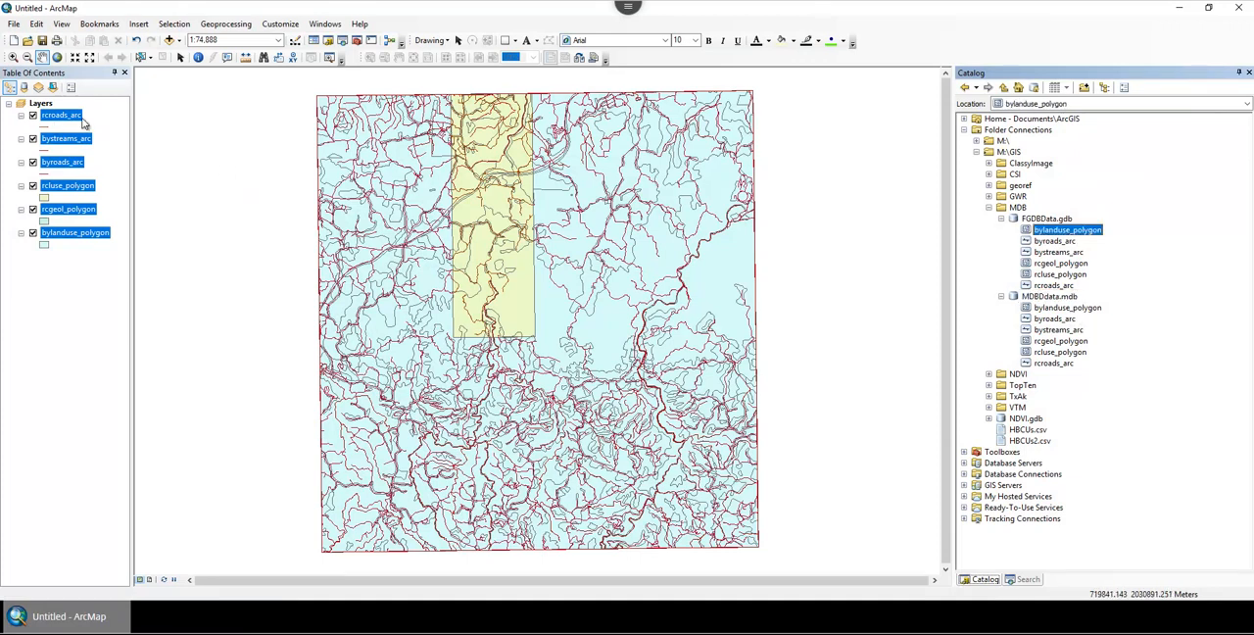
right_click(59, 115)
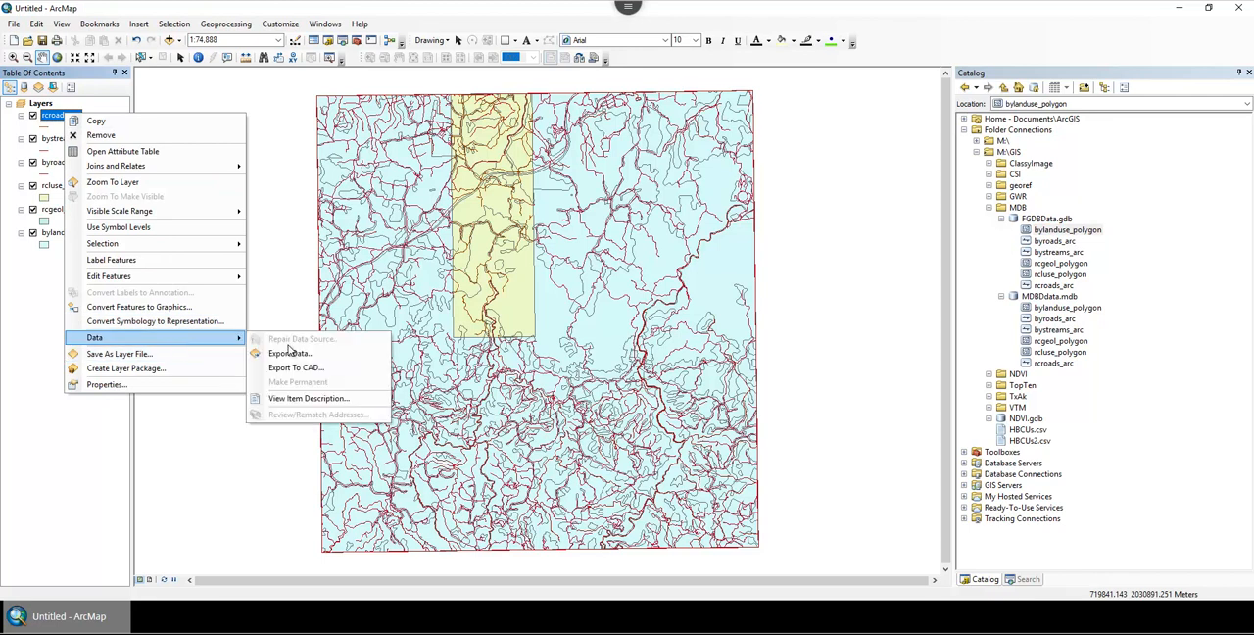
left_click(290, 352)
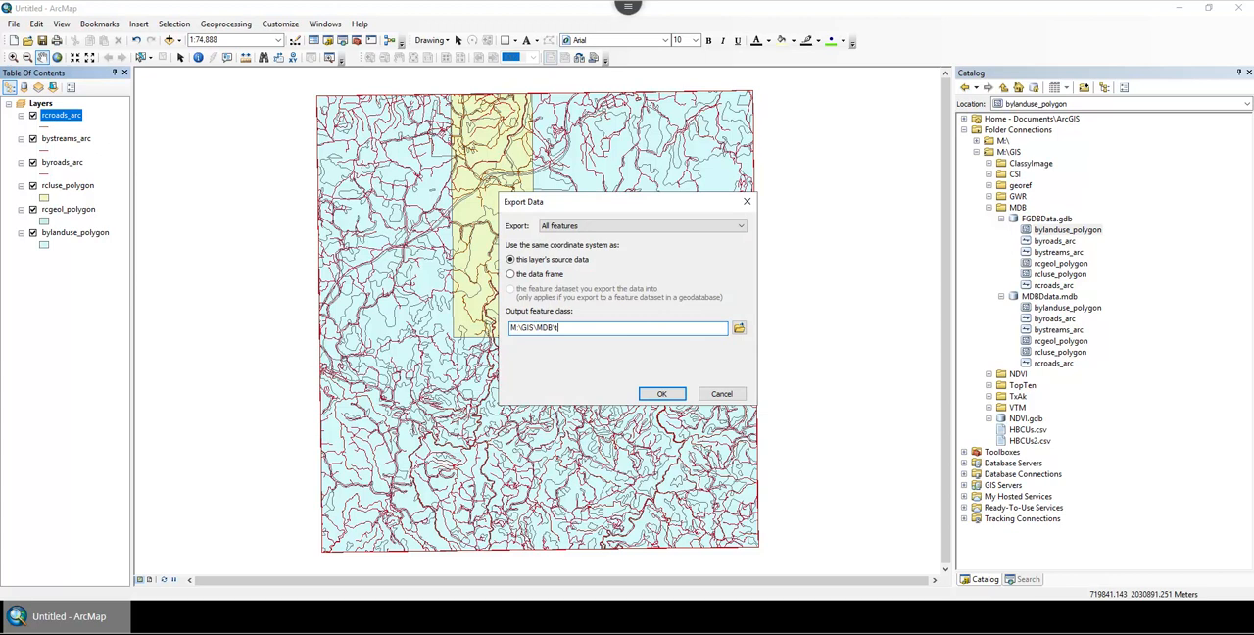
type("test.shp")
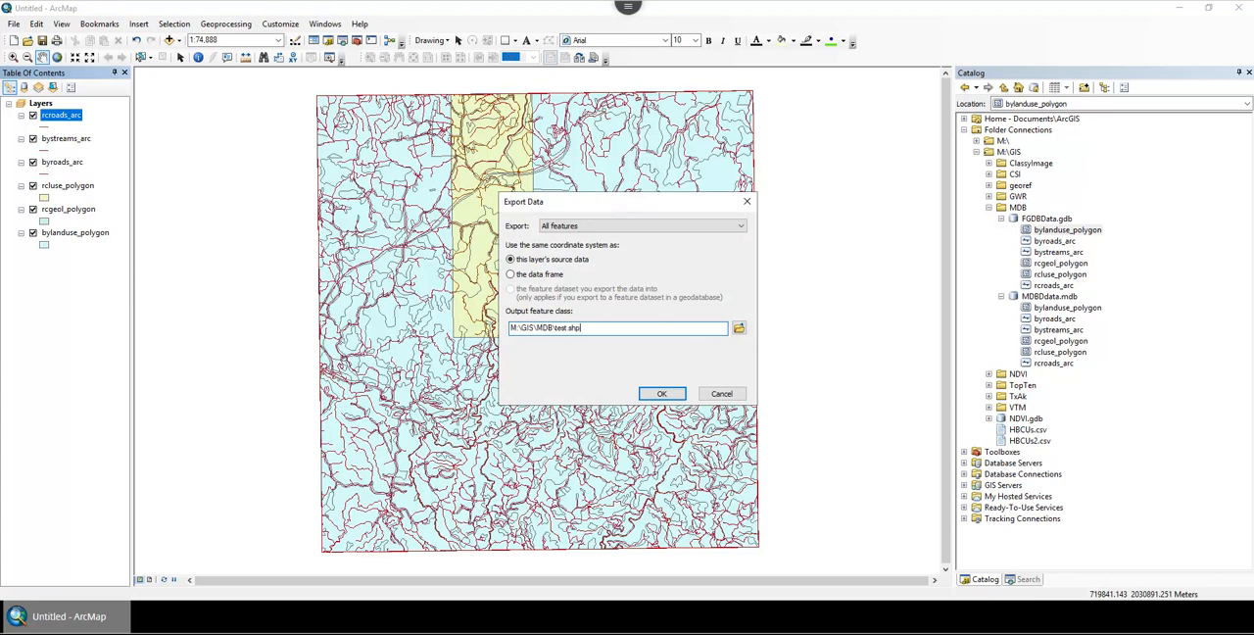
left_click(663, 392)
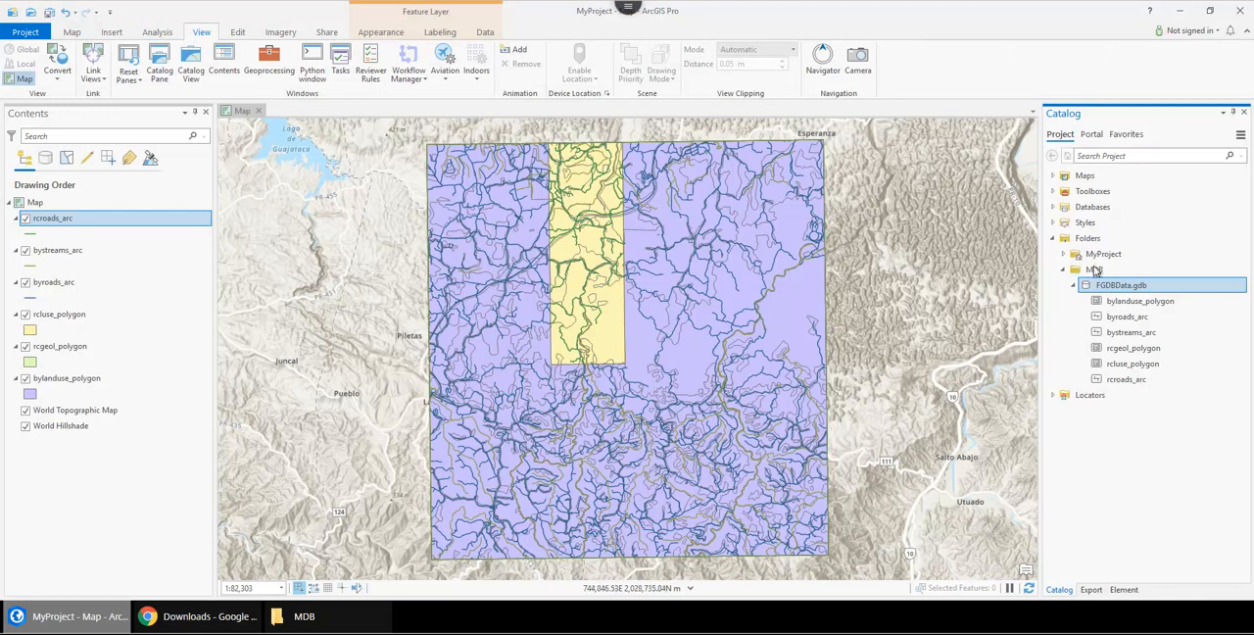
Step: Bring up the MDB folder's options to refresh it so test.shp can be added to the map
right_click(1093, 270)
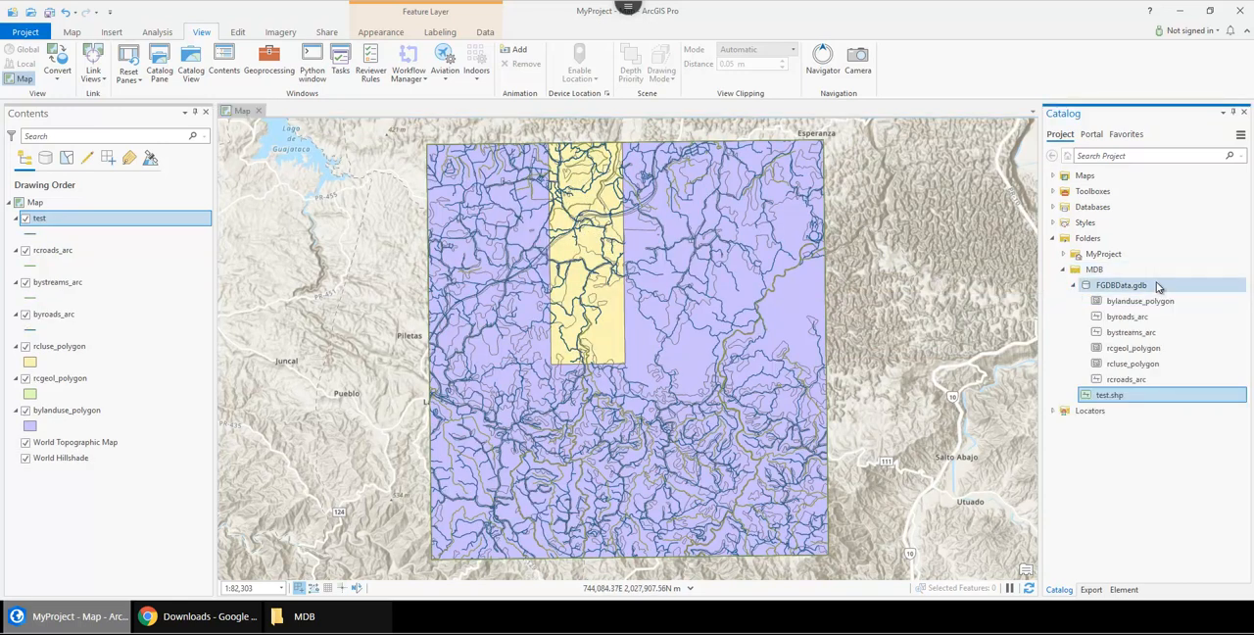
mouse_move(1131, 333)
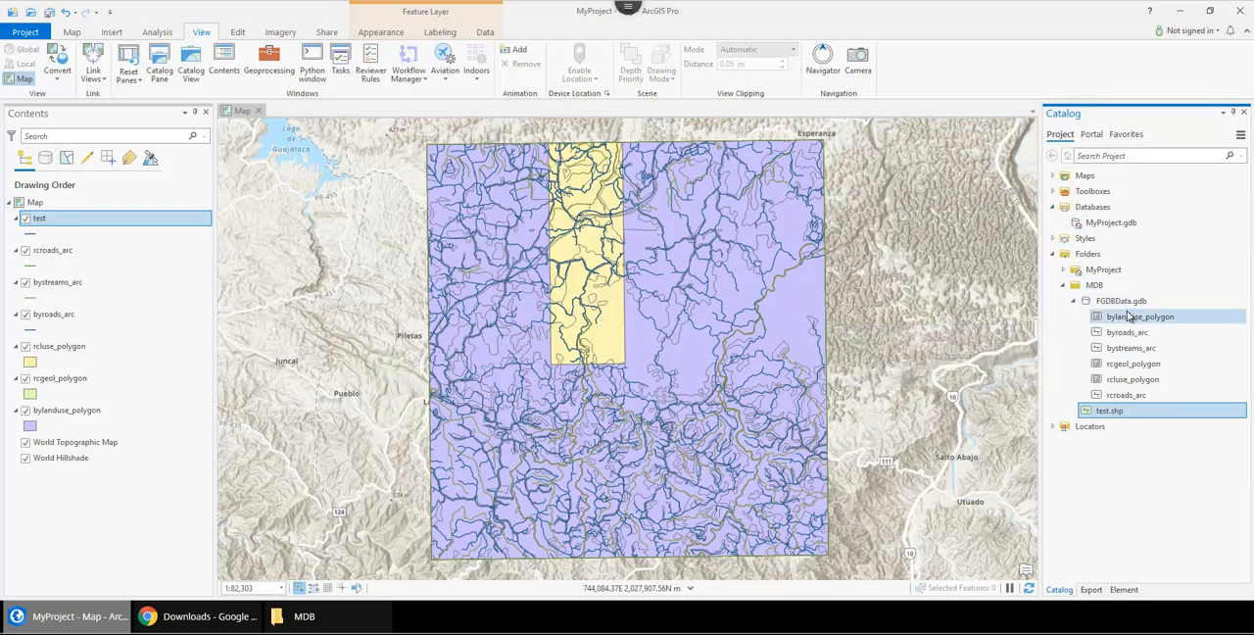
mouse_move(1140, 316)
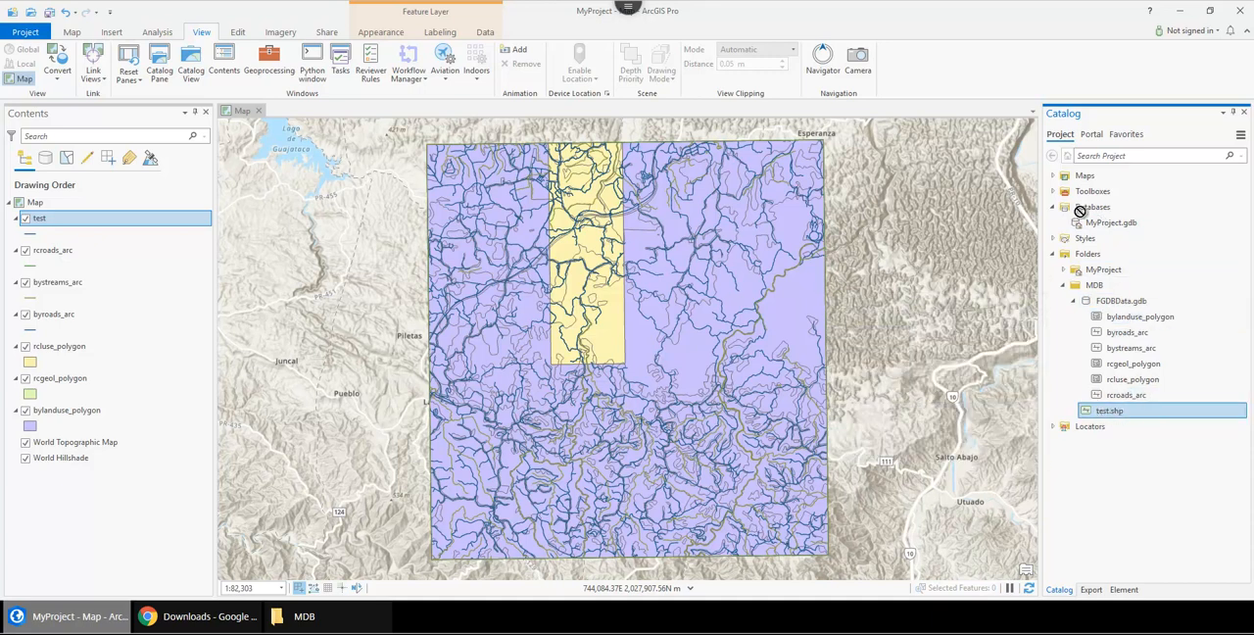
Step: Run Feature Class To Feature Class with test as input and MyProject.gdb as output
right_click(1111, 224)
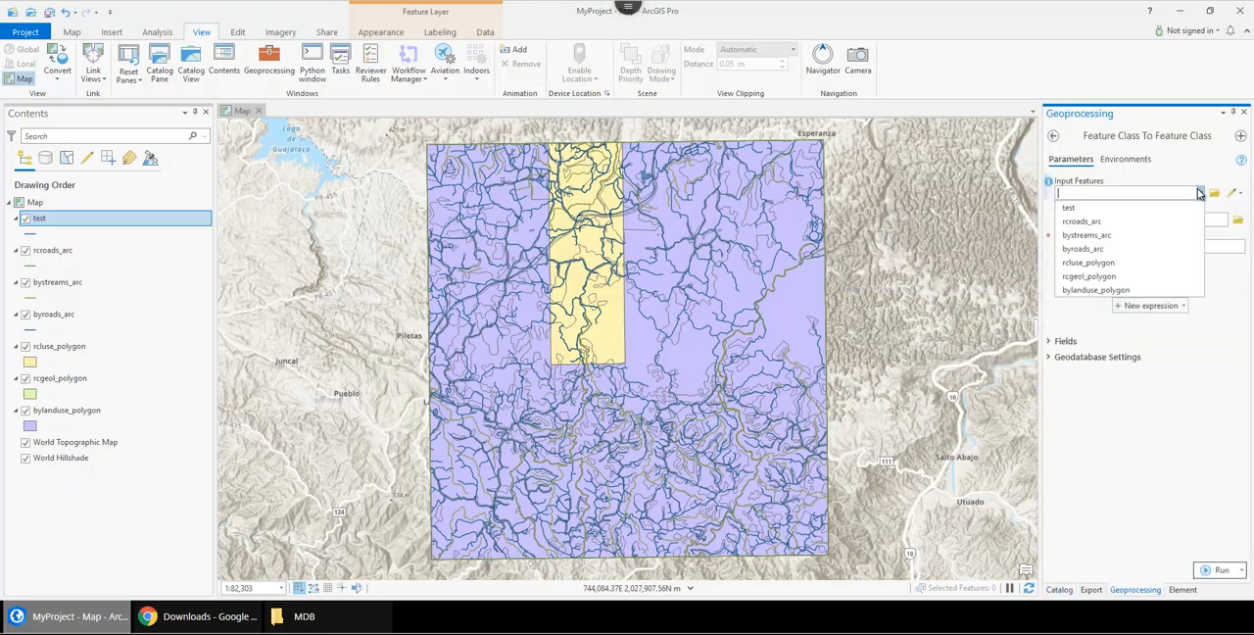
mouse_move(1146, 218)
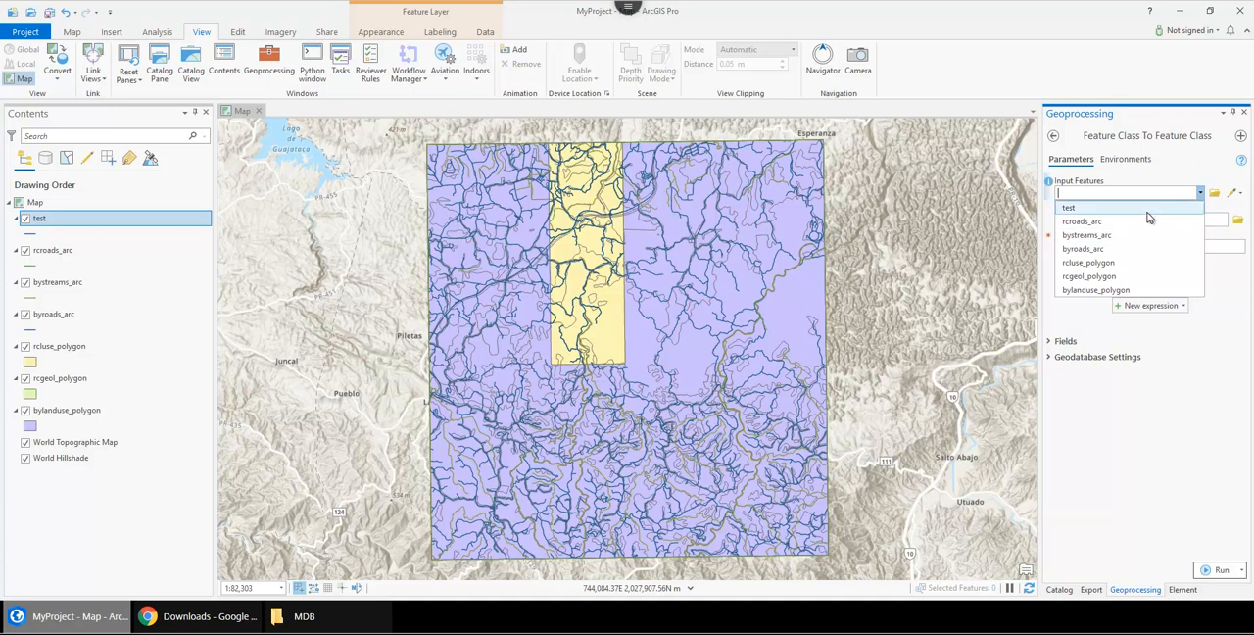
left_click(1070, 208)
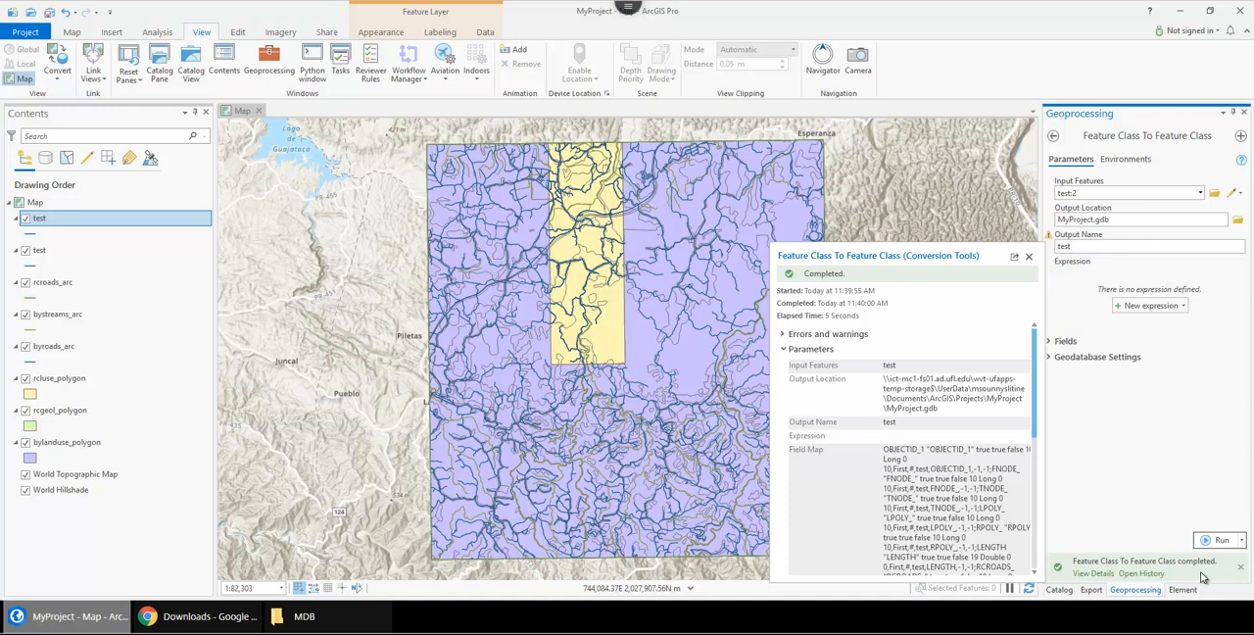
Step: Dismiss the tool details and expand MyProject.gdb to show the new test feature class
left_click(1027, 255)
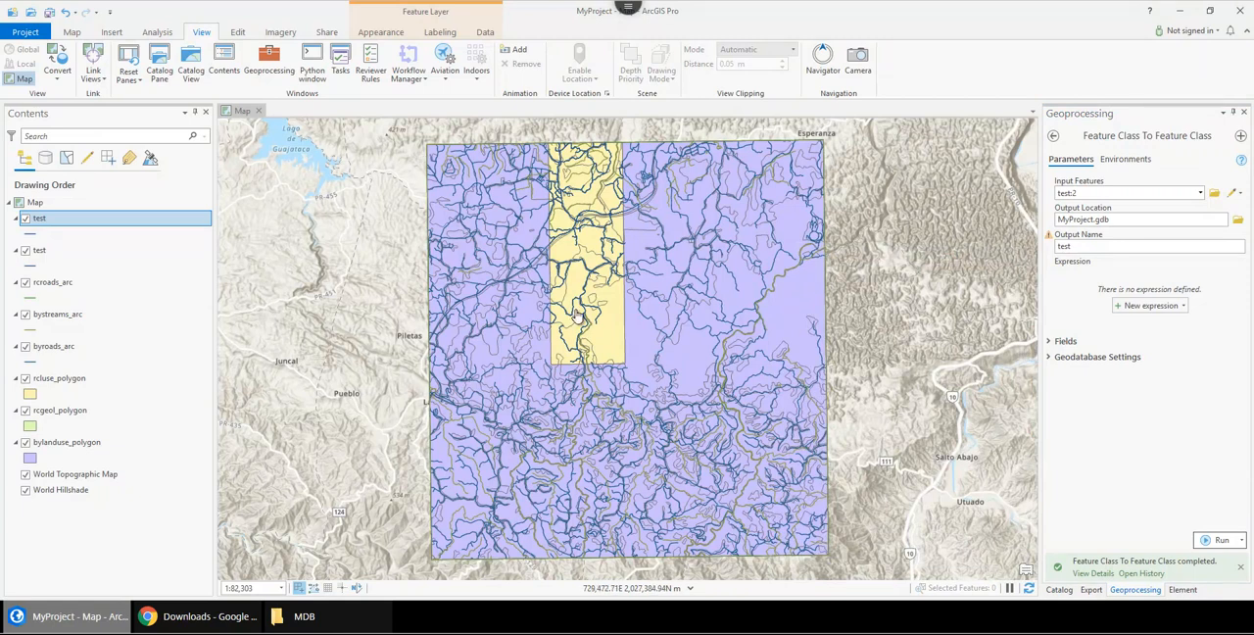
mouse_move(573, 323)
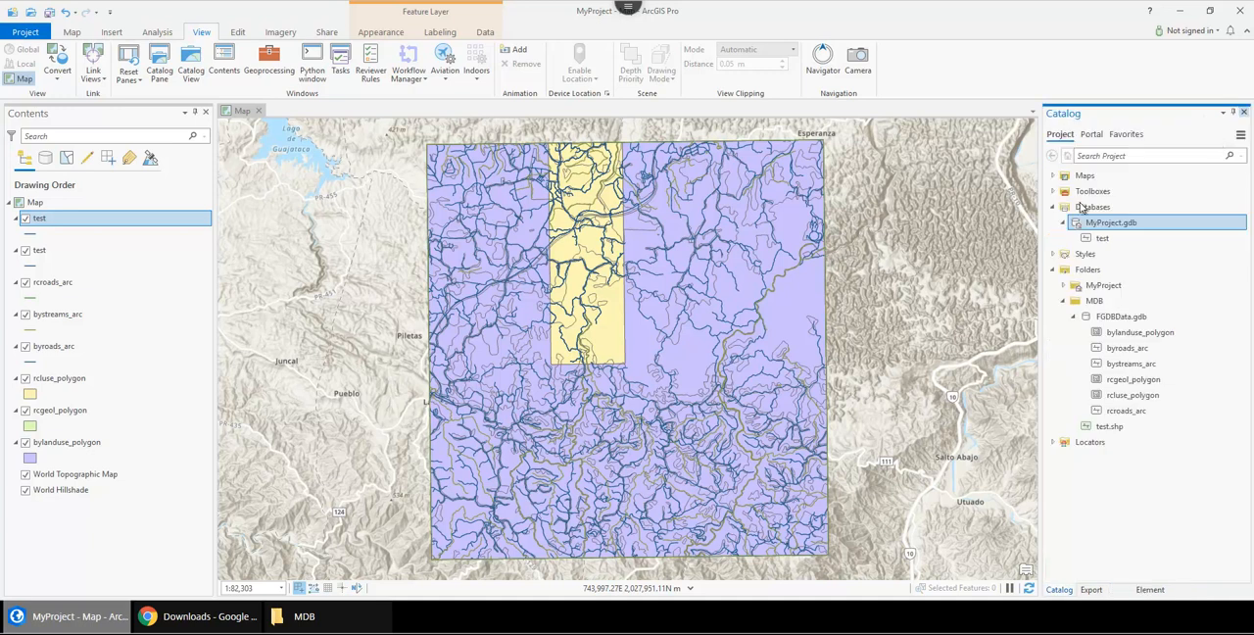
left_click(1133, 395)
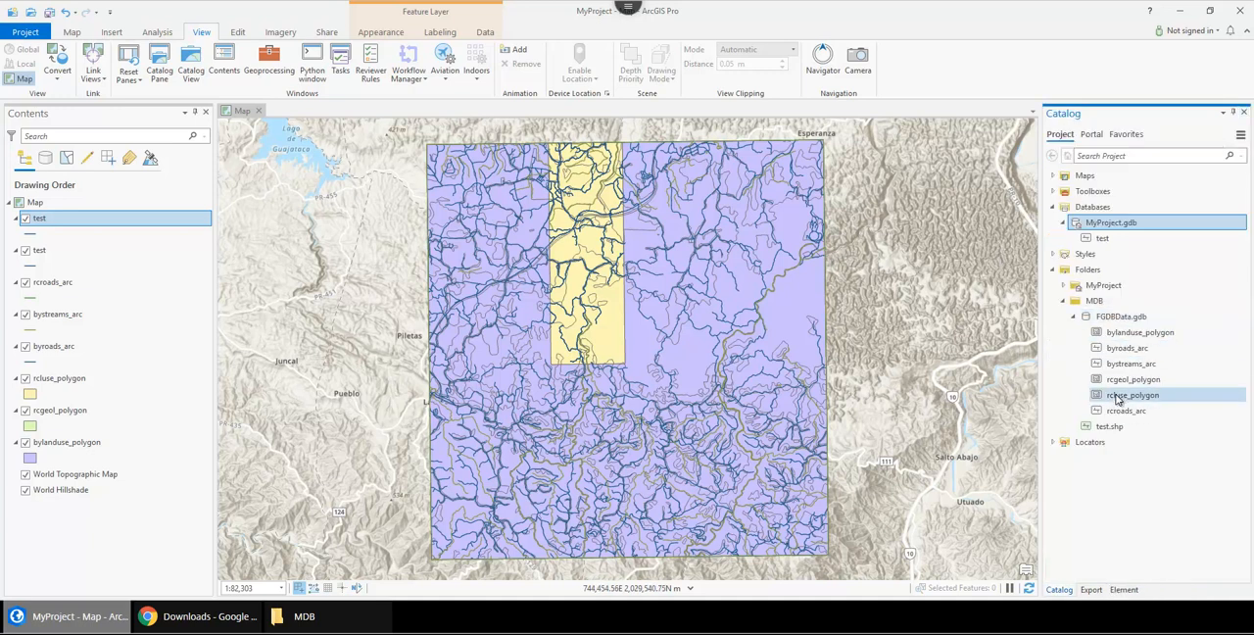